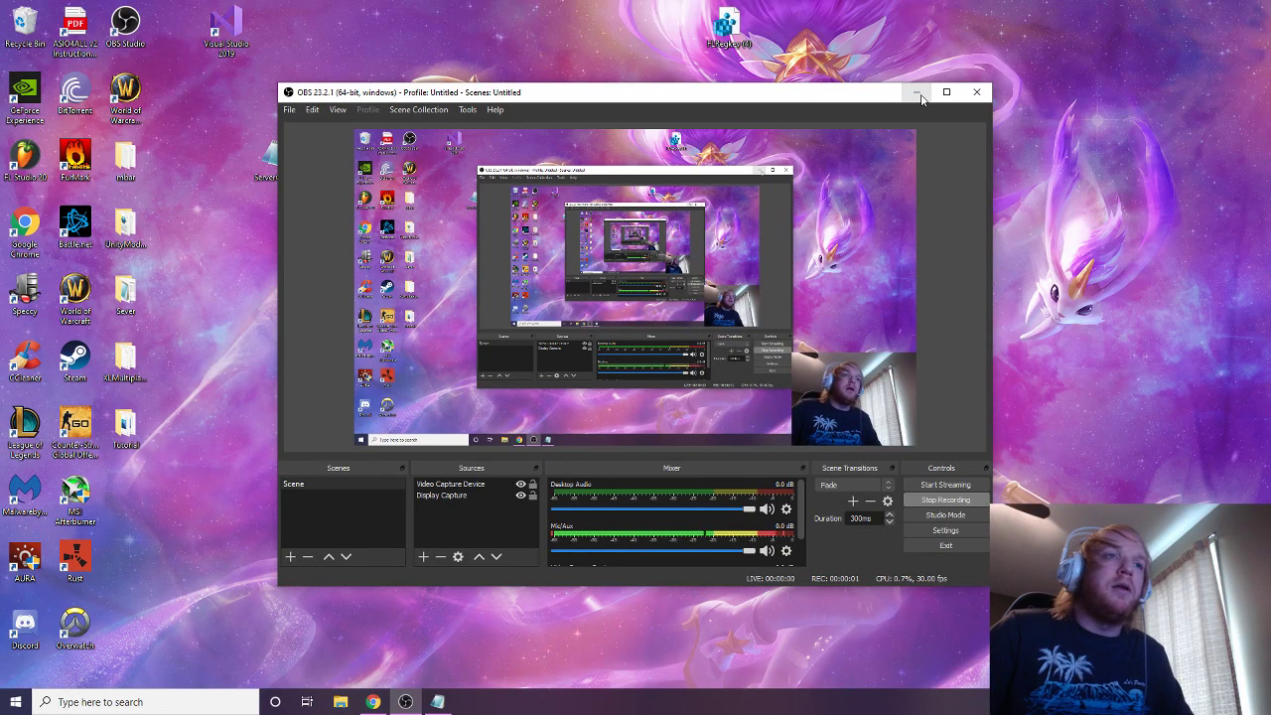
mouse_move(915, 93)
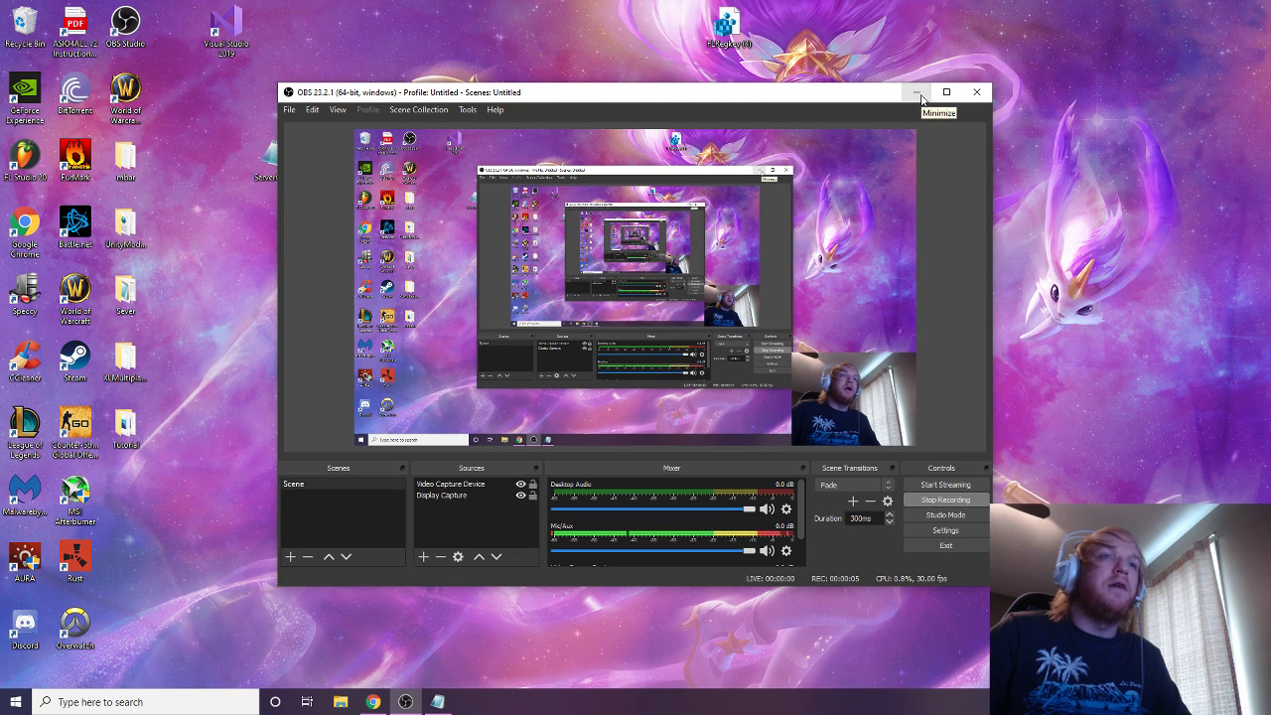
Minimize the OBS Studio window so the desktop is clear while recording continues.
left_click(917, 93)
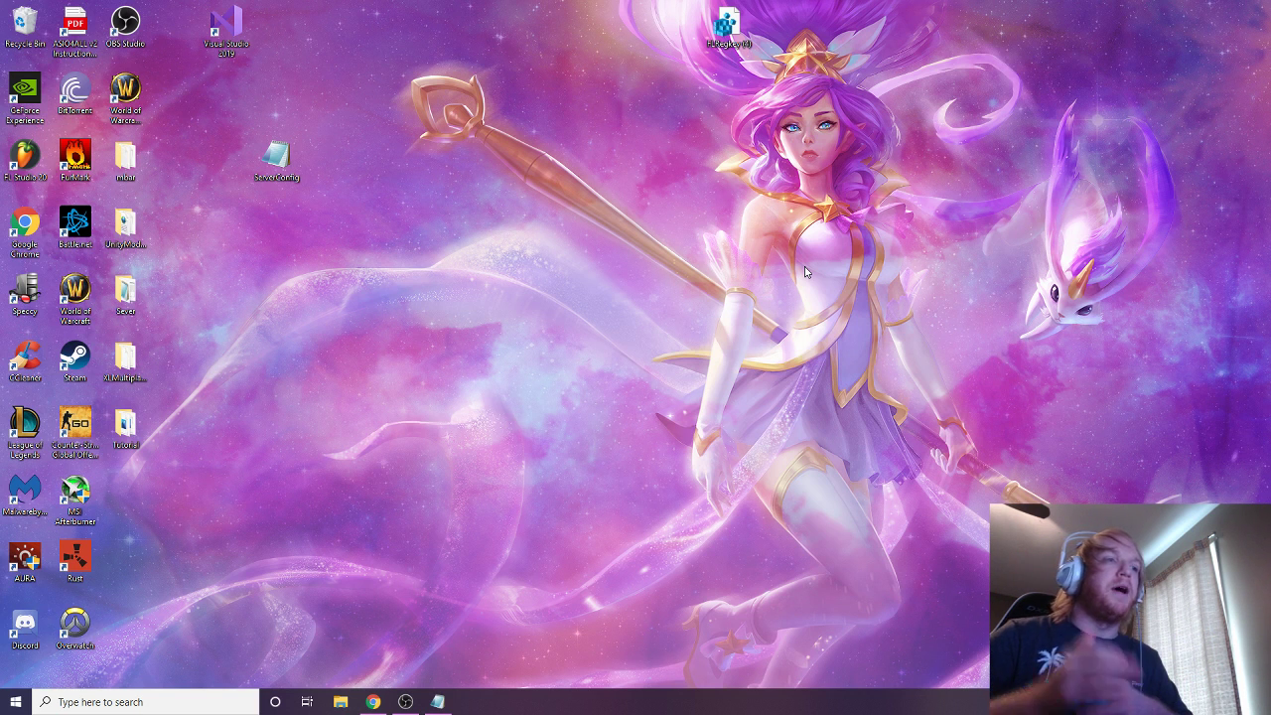
mouse_move(373, 703)
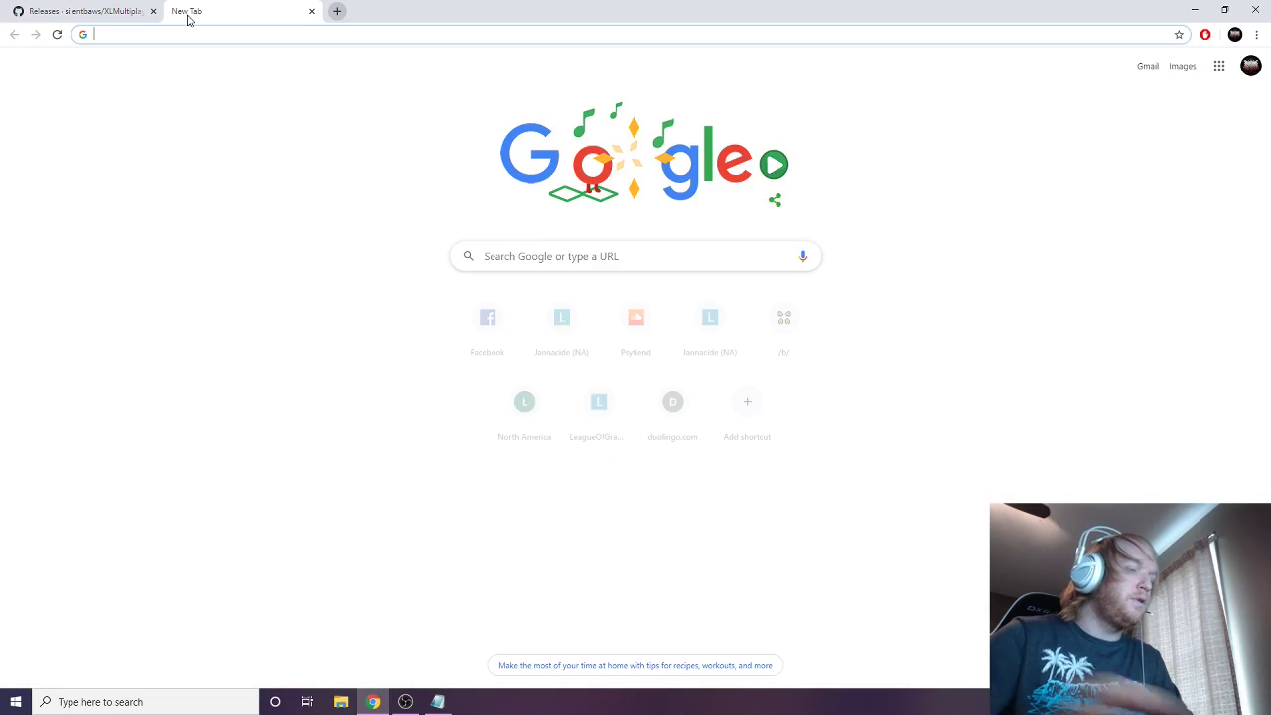
Go to routerlogin.net, fill in the username and password, then bring up File Explorer.
type("net/start.htm")
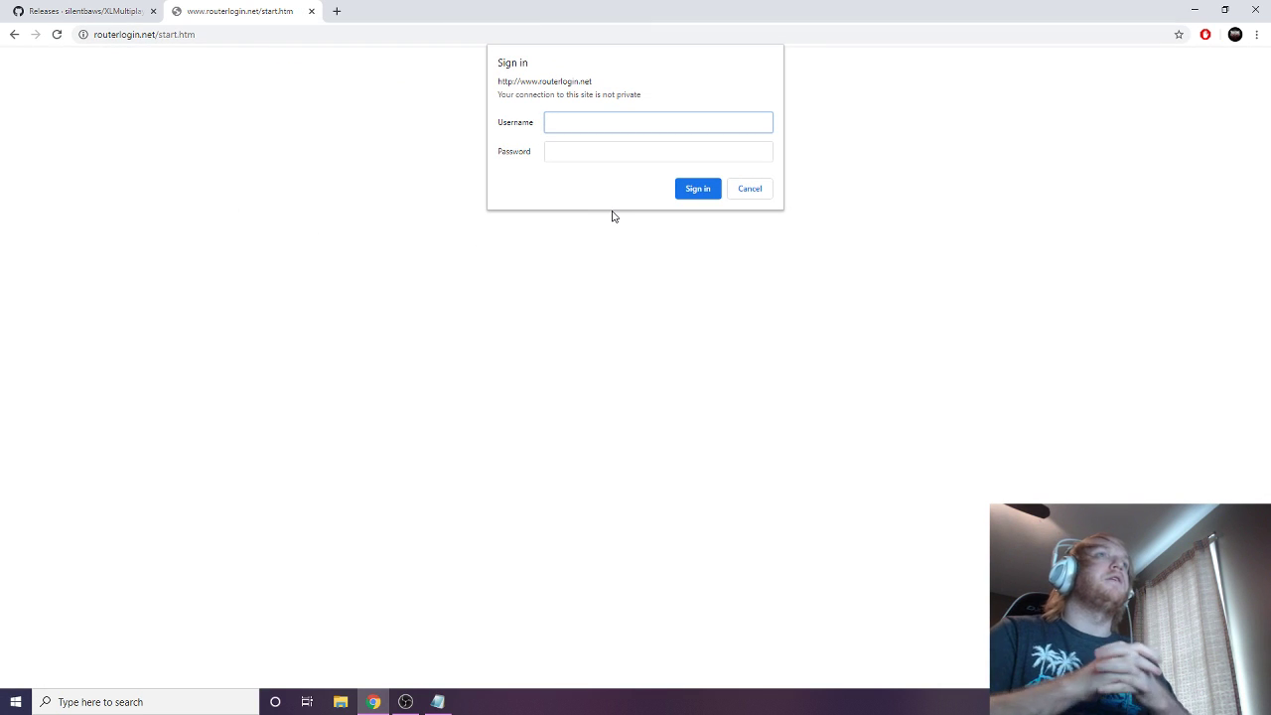
type("admin")
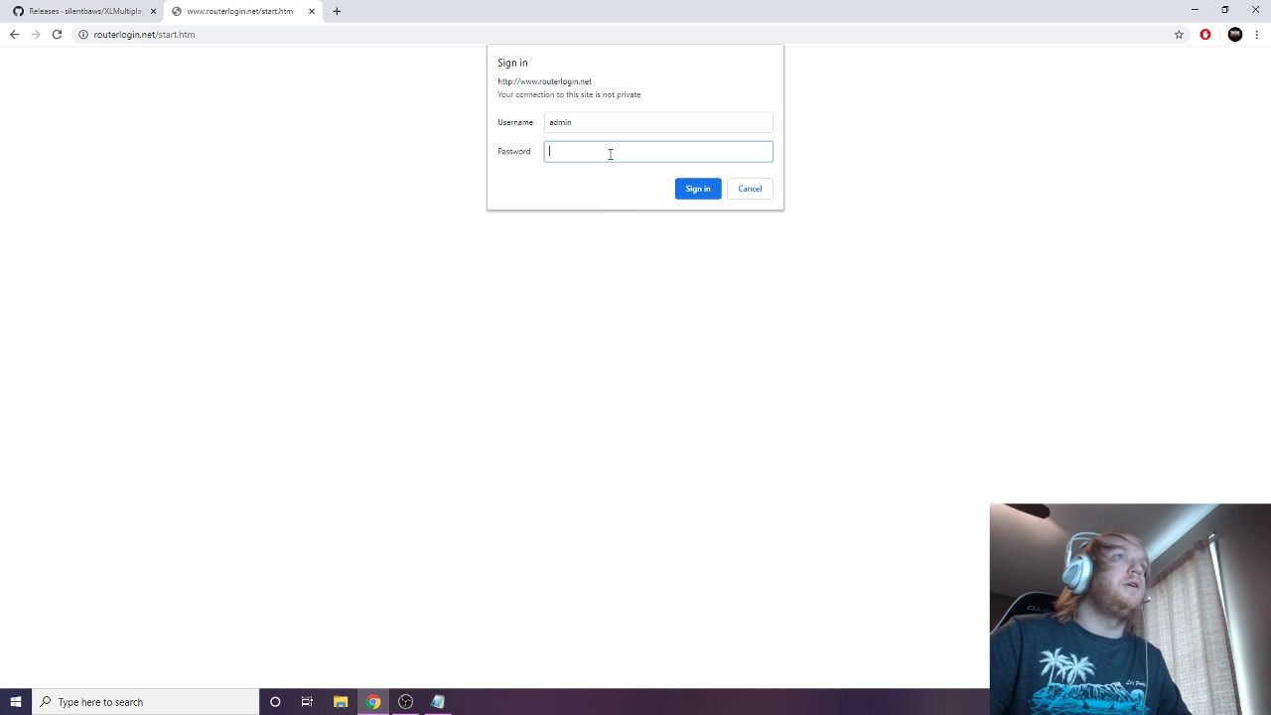
type("password")
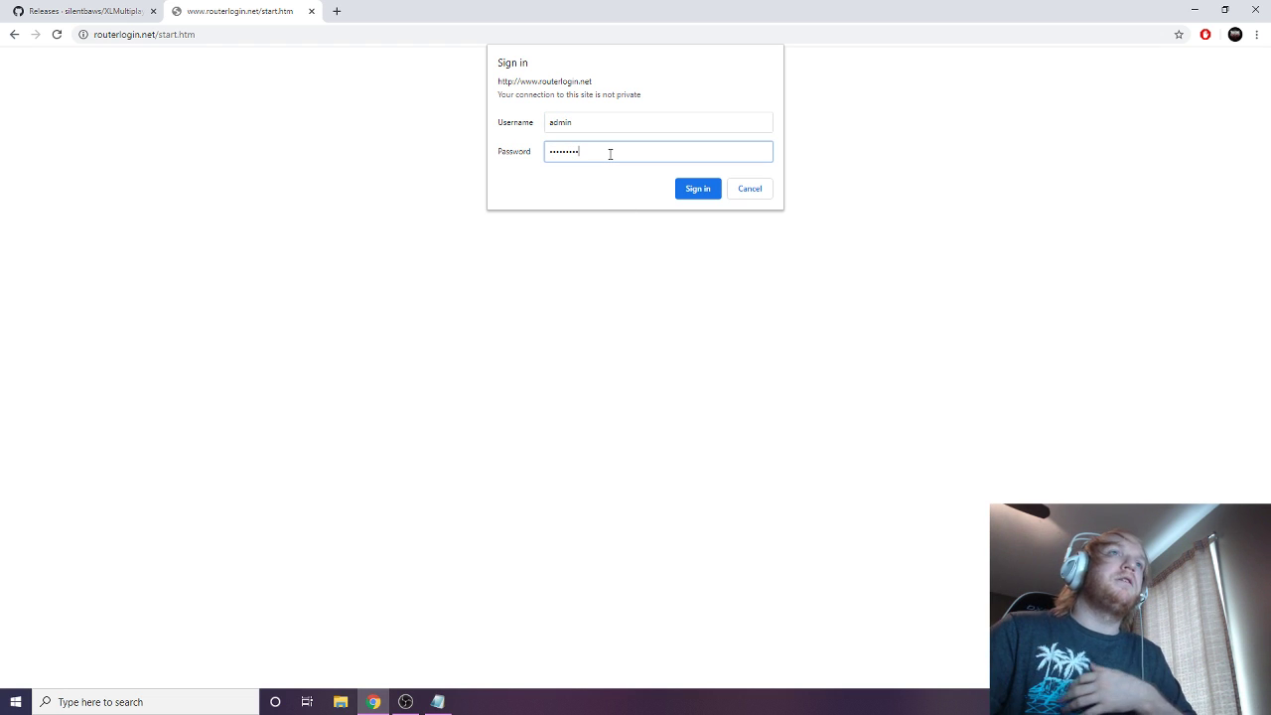
left_click(341, 702)
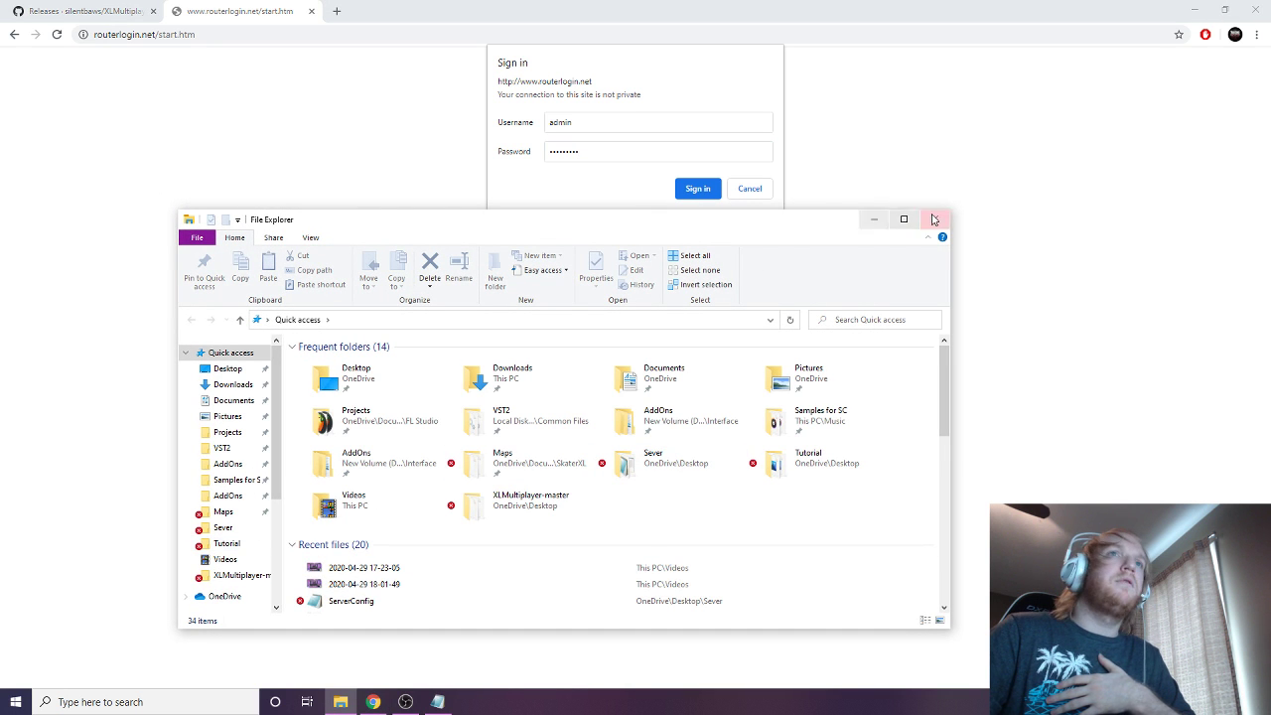
From the Tutorial folder, view tut1.jpg and tut2.jpg with Advanced Setup circled.
left_click(934, 219)
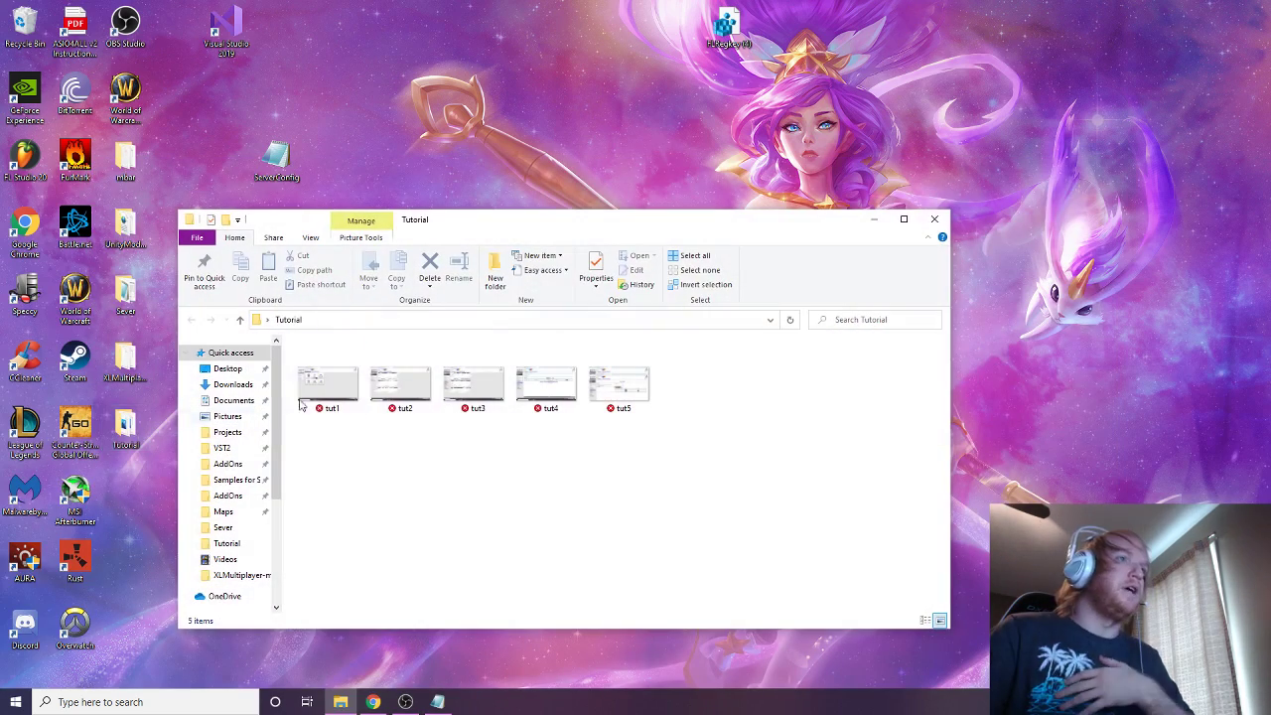
double_click(326, 381)
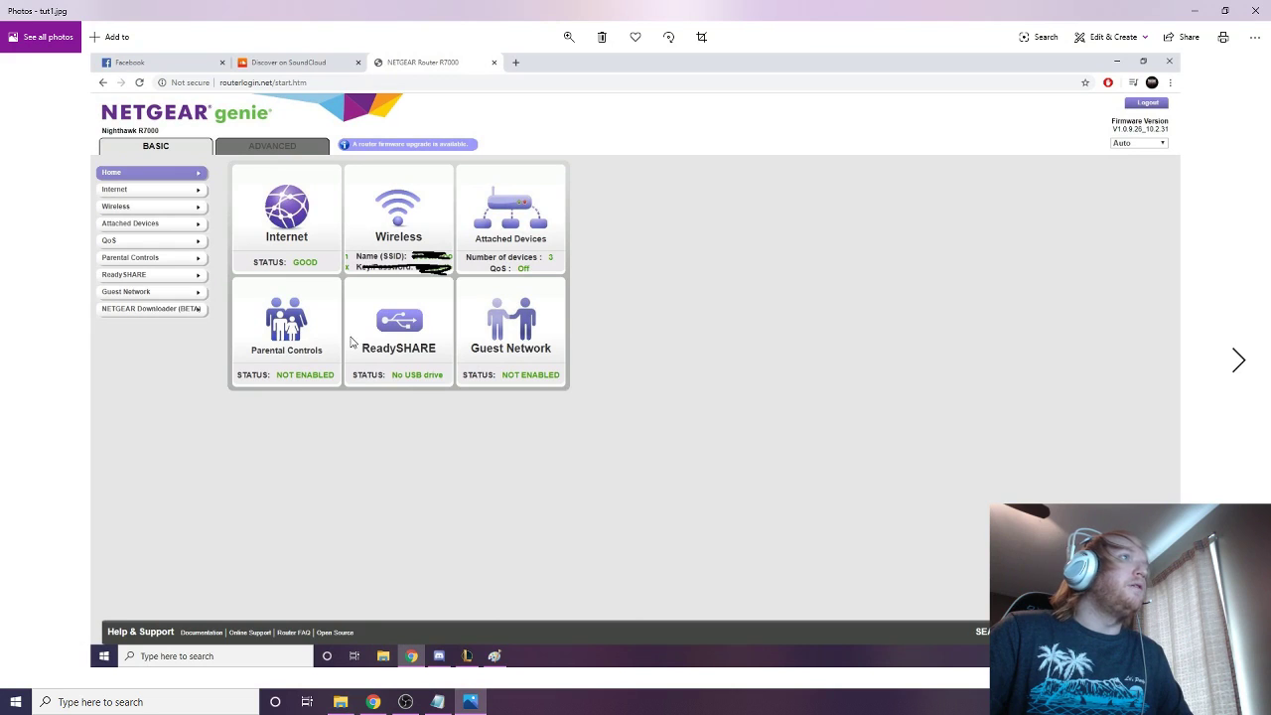
mouse_move(475, 337)
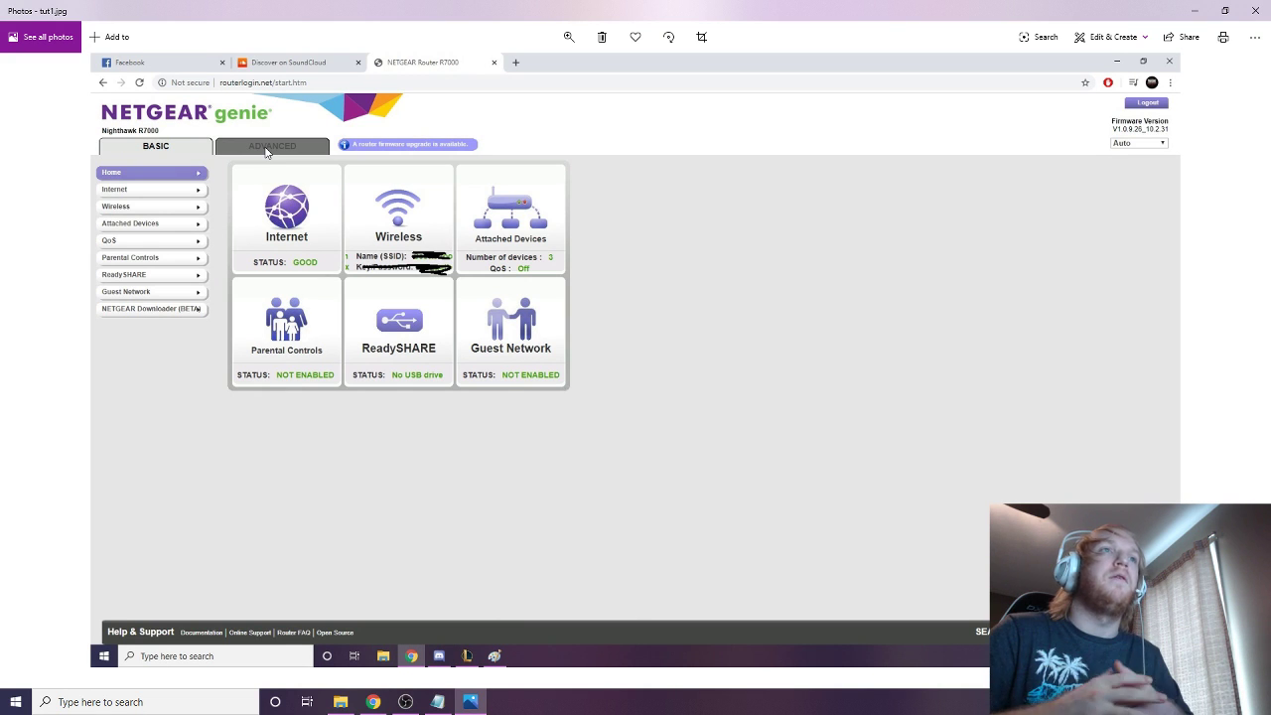
mouse_move(1191, 8)
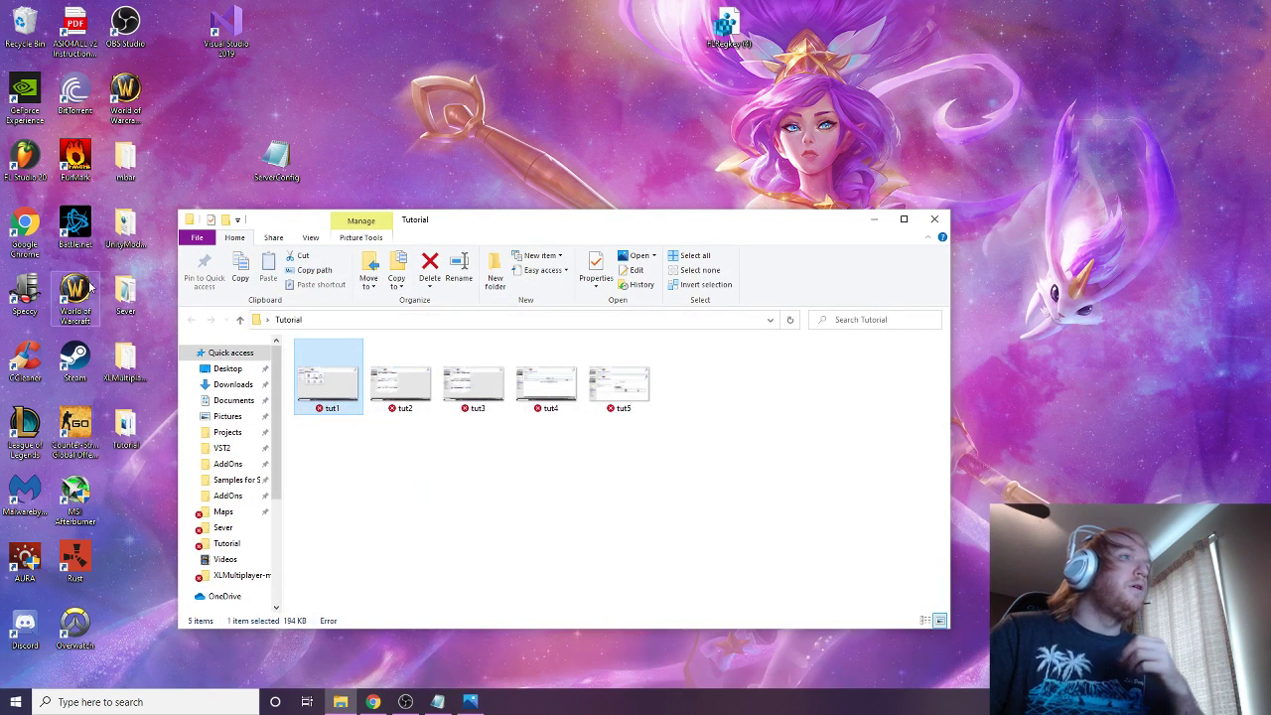
double_click(401, 381)
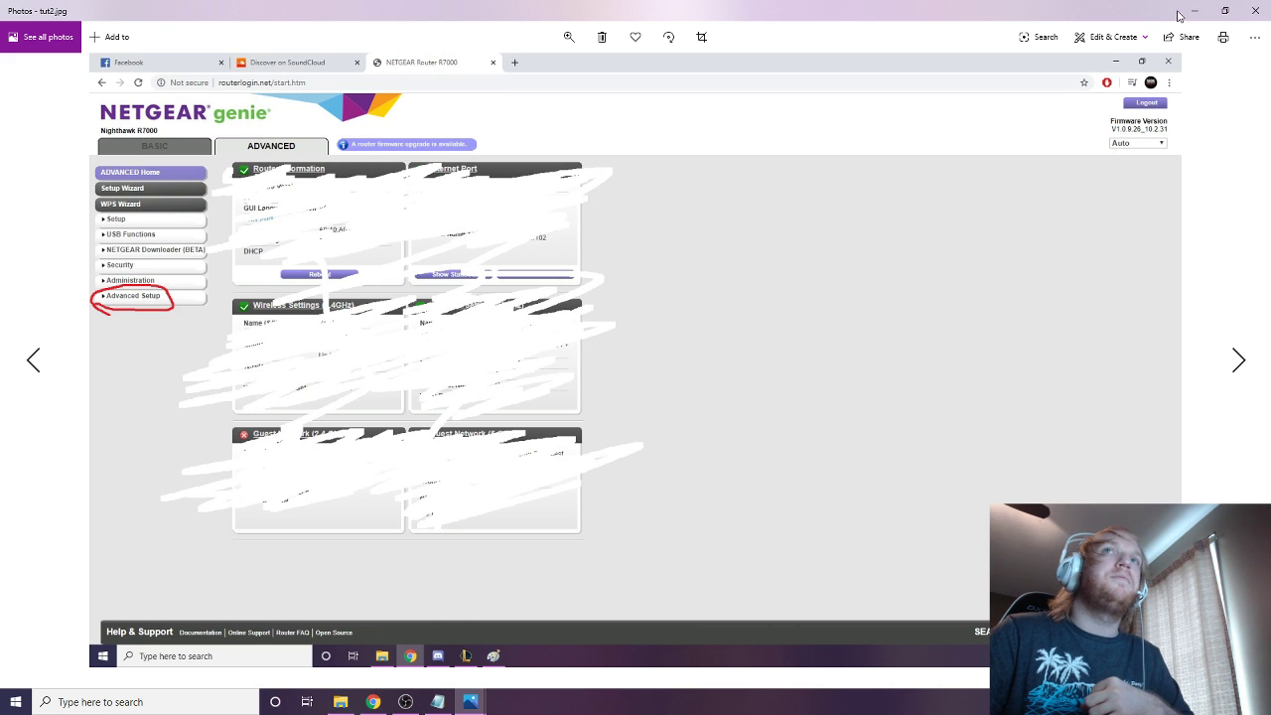
Advance to tut4.jpg, the Port Forwarding page with Add Custom Service circled.
left_click(381, 655)
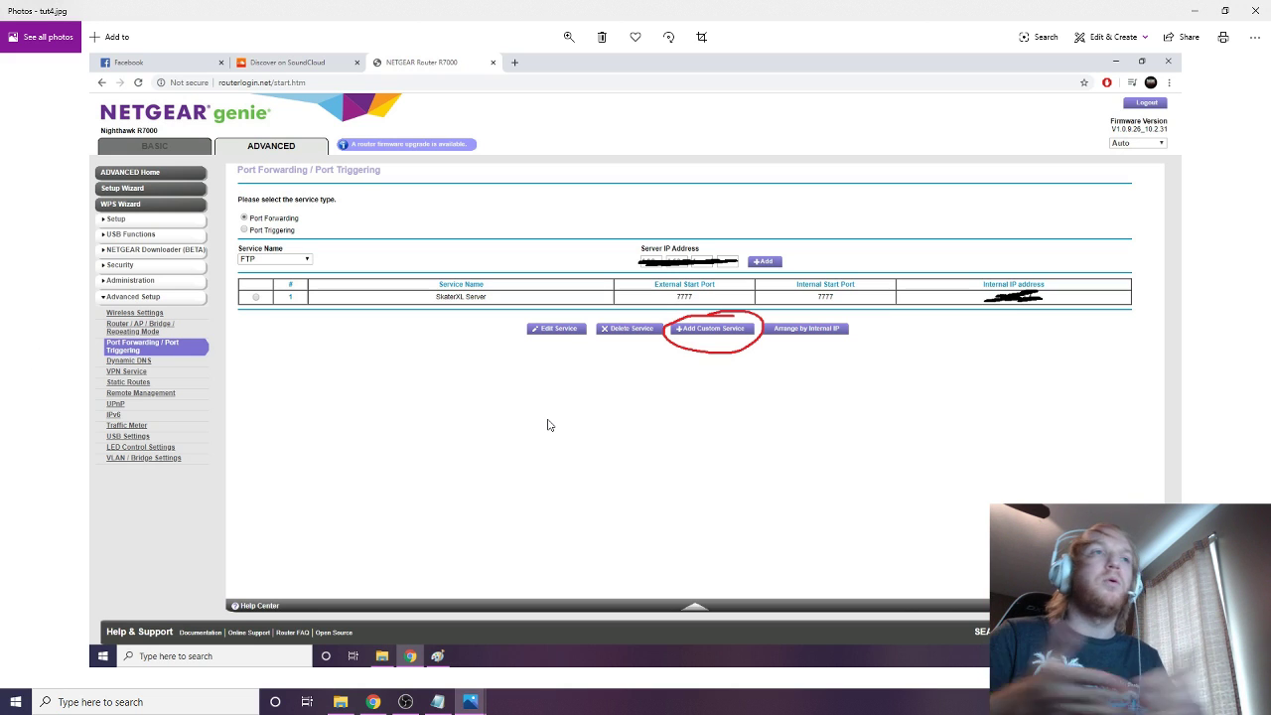
mouse_move(500, 455)
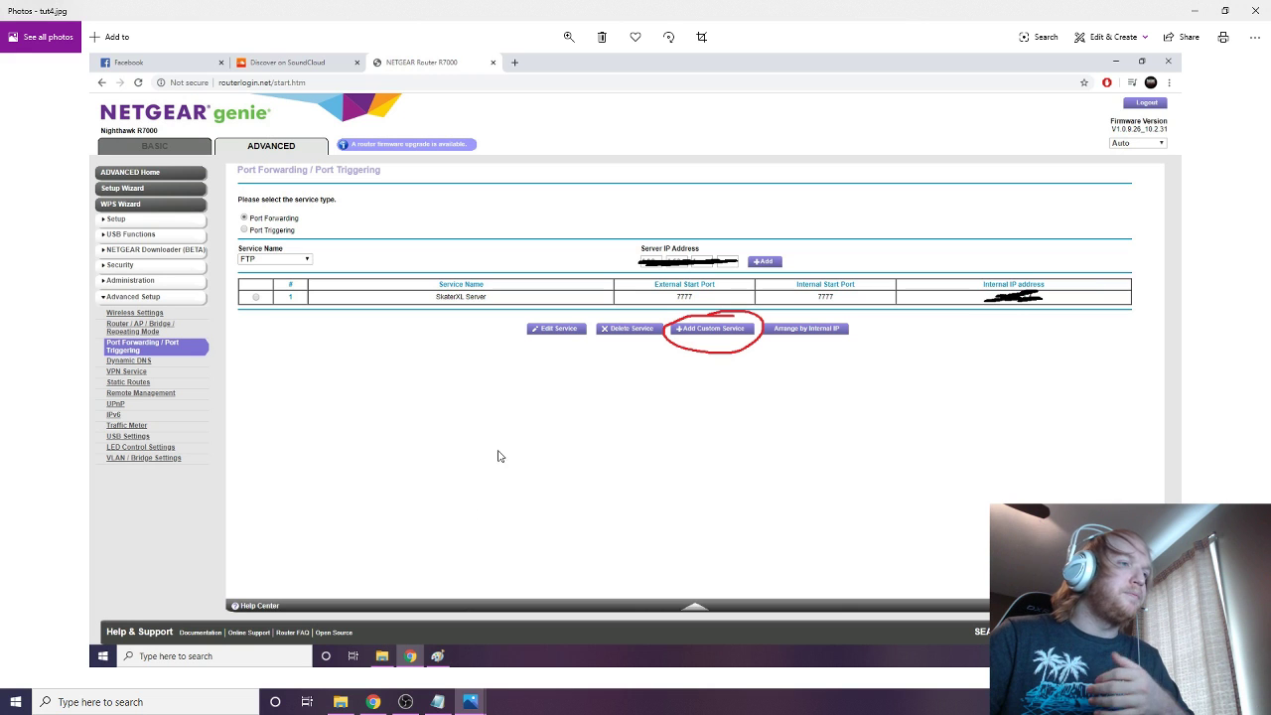
Advance to tut5.jpg, the Custom Services form with the attached device circled.
left_click(708, 330)
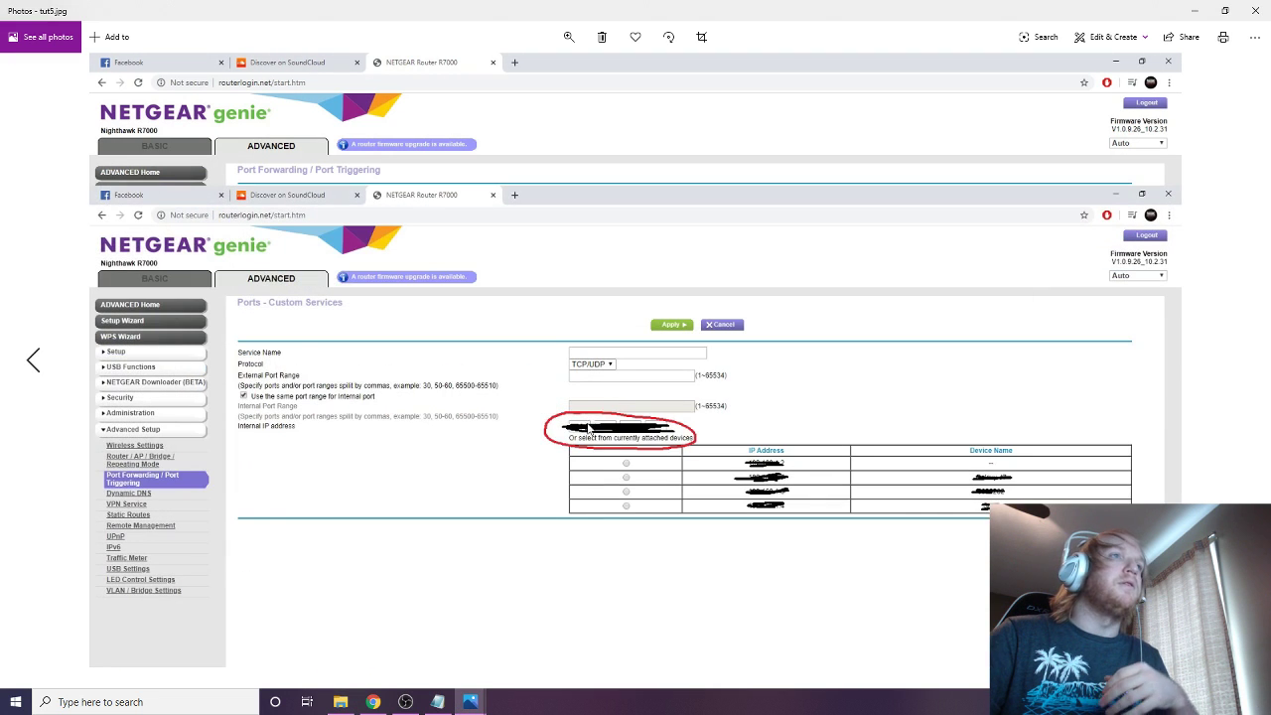
mouse_move(719, 483)
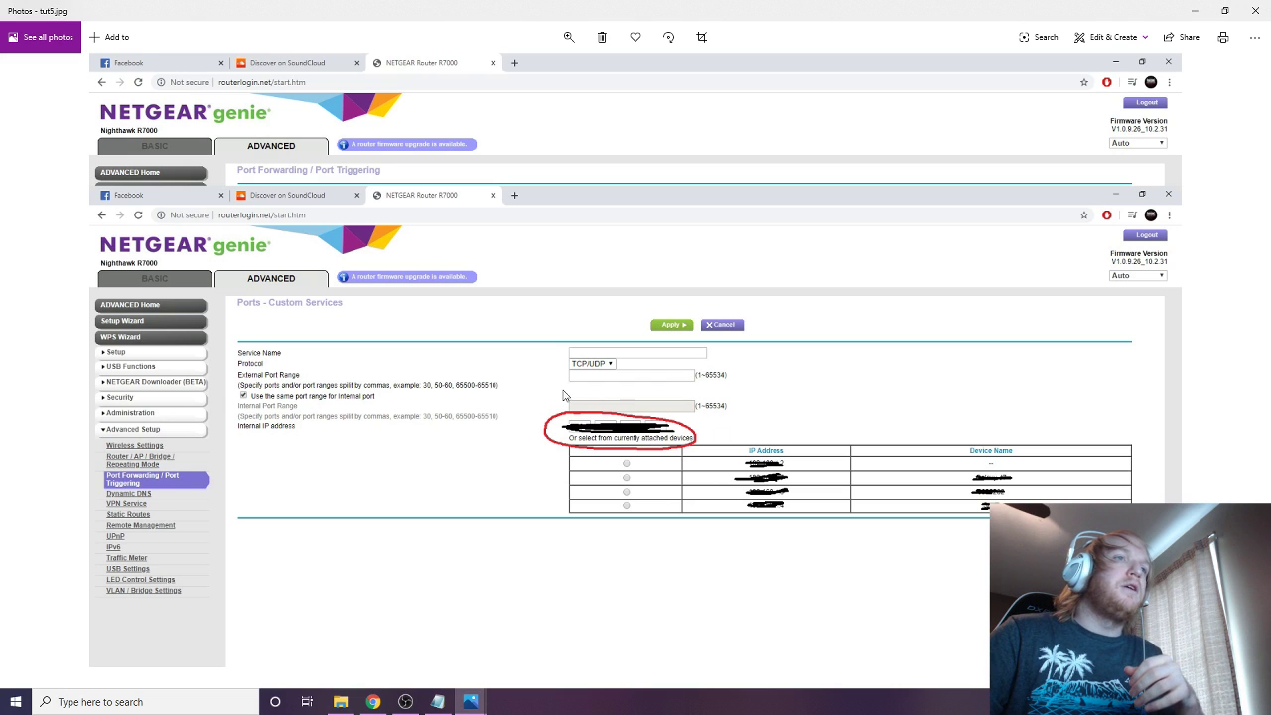
mouse_move(780, 398)
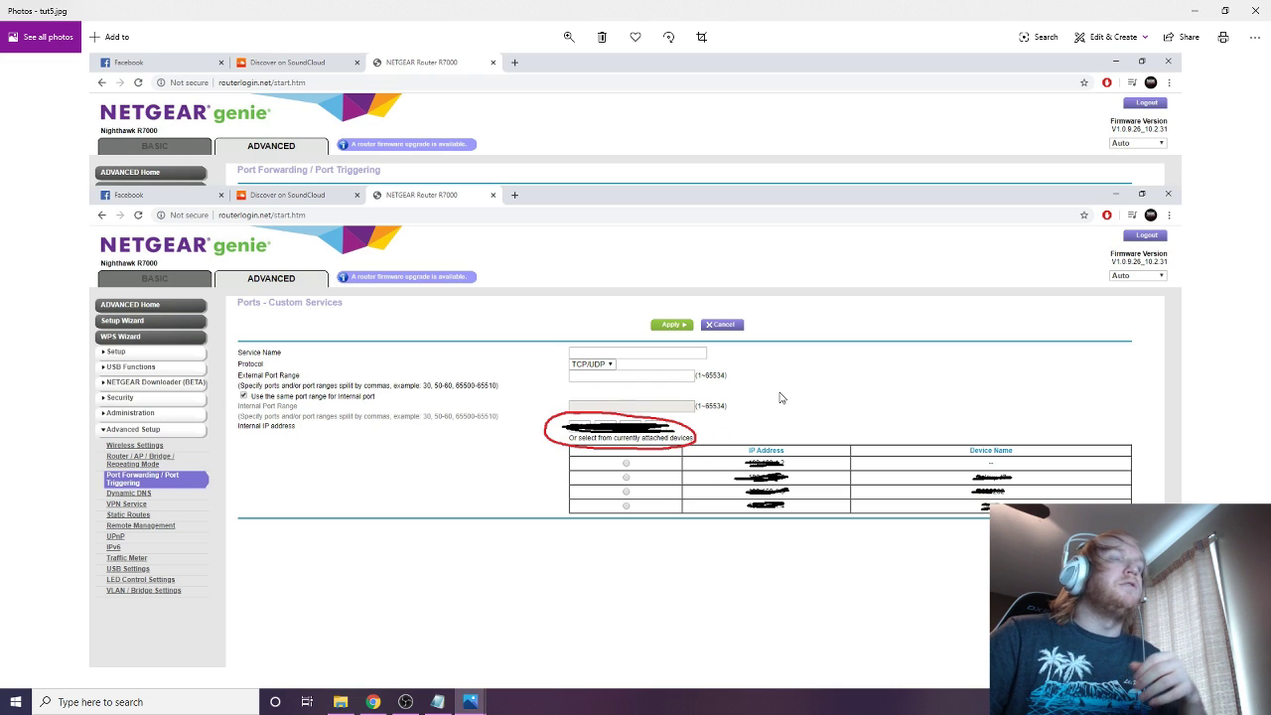
mouse_move(775, 395)
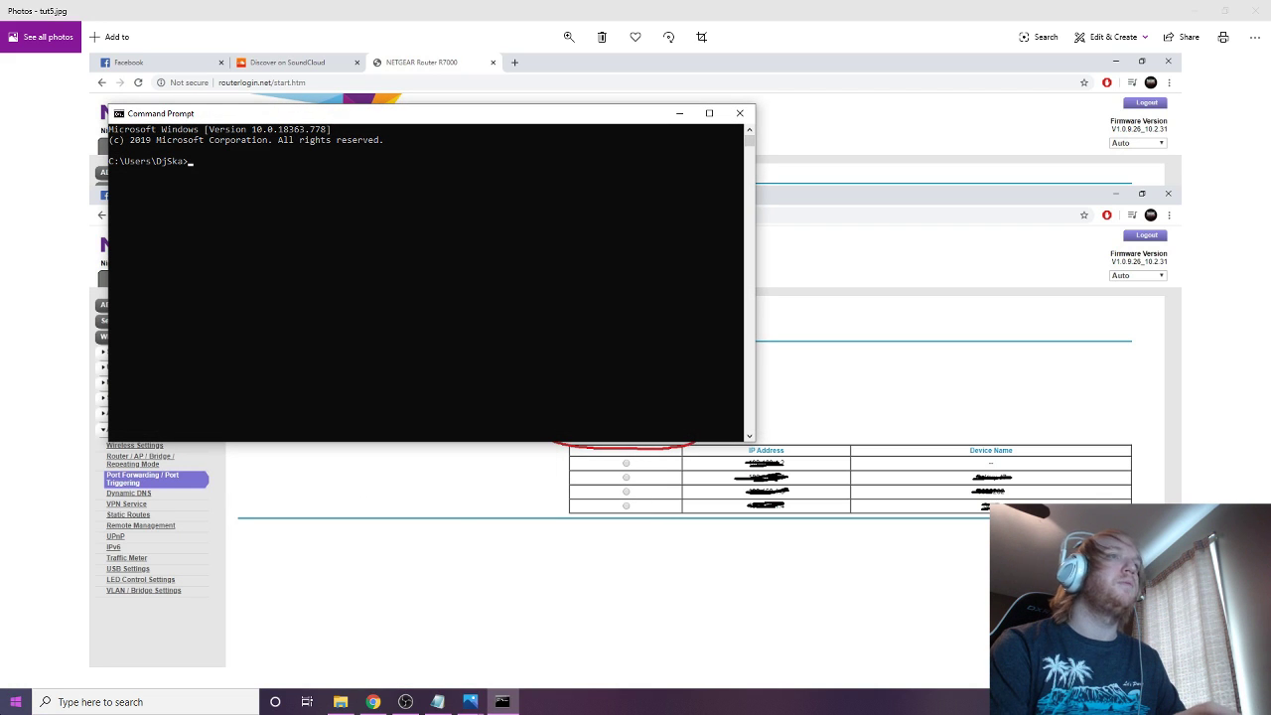
Enter ipconfig in Command Prompt, then return to the Custom Services screenshot.
type("ipc")
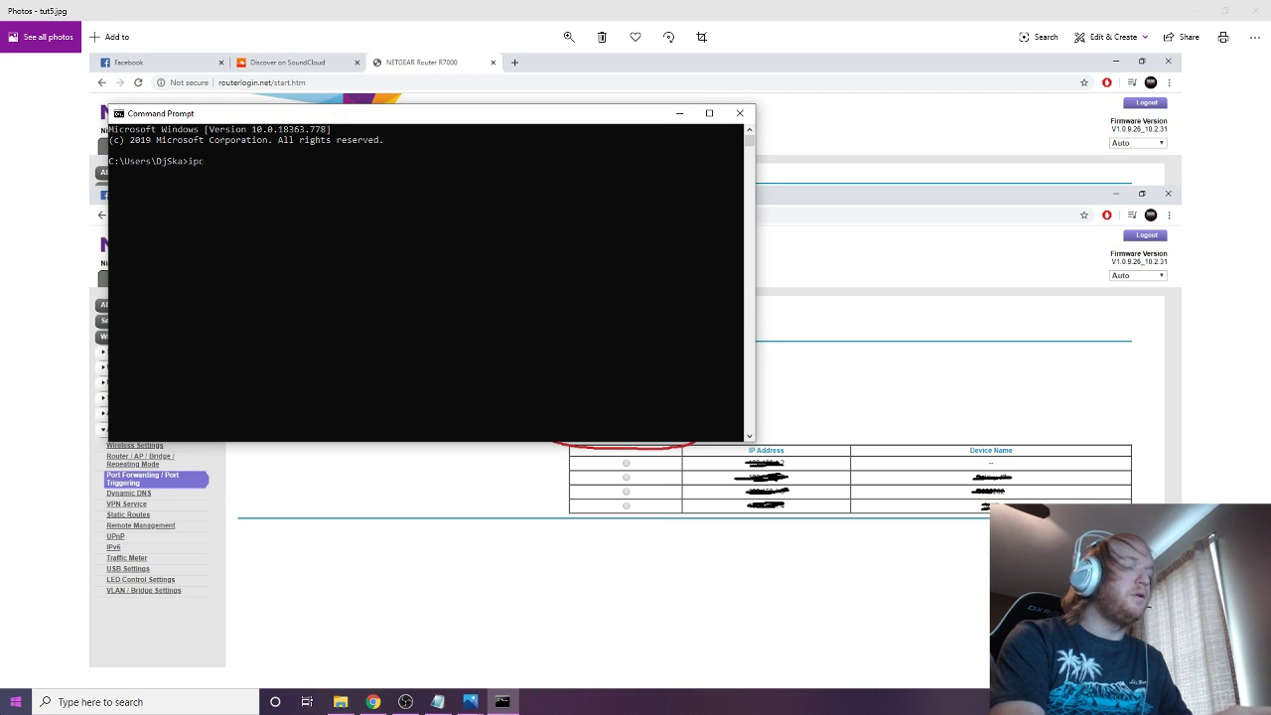
type("onfig")
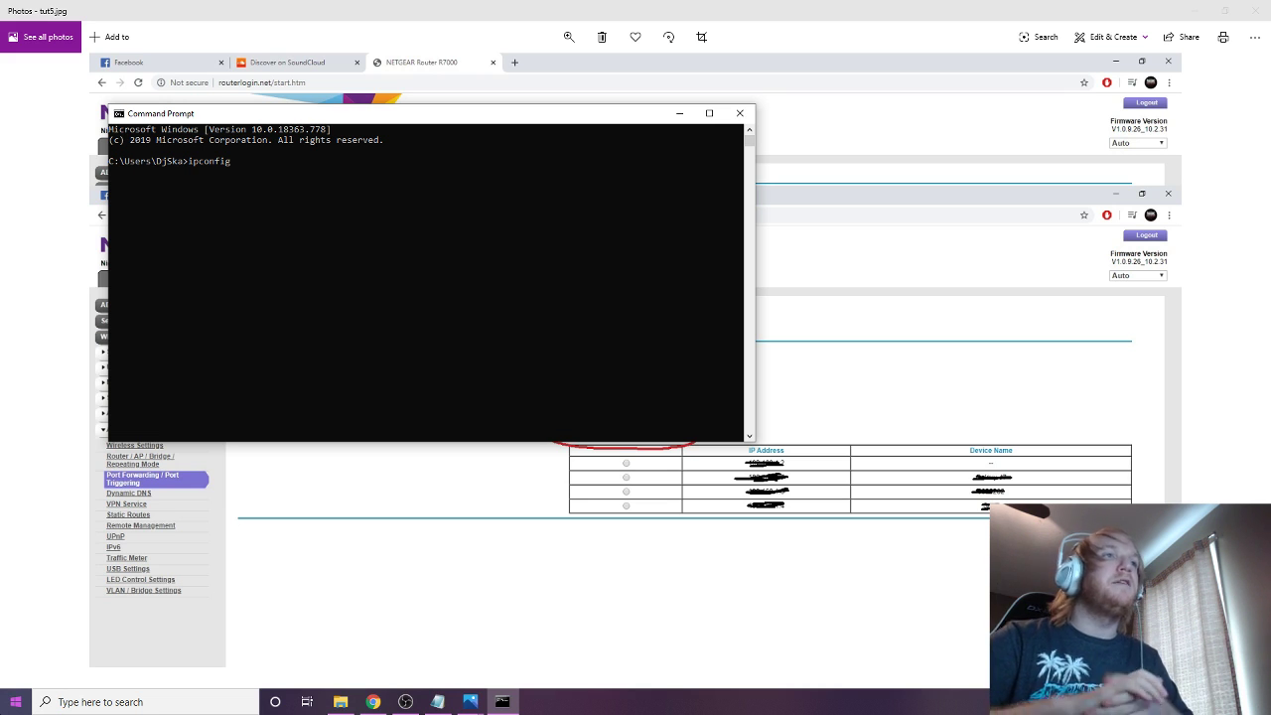
left_click(739, 111)
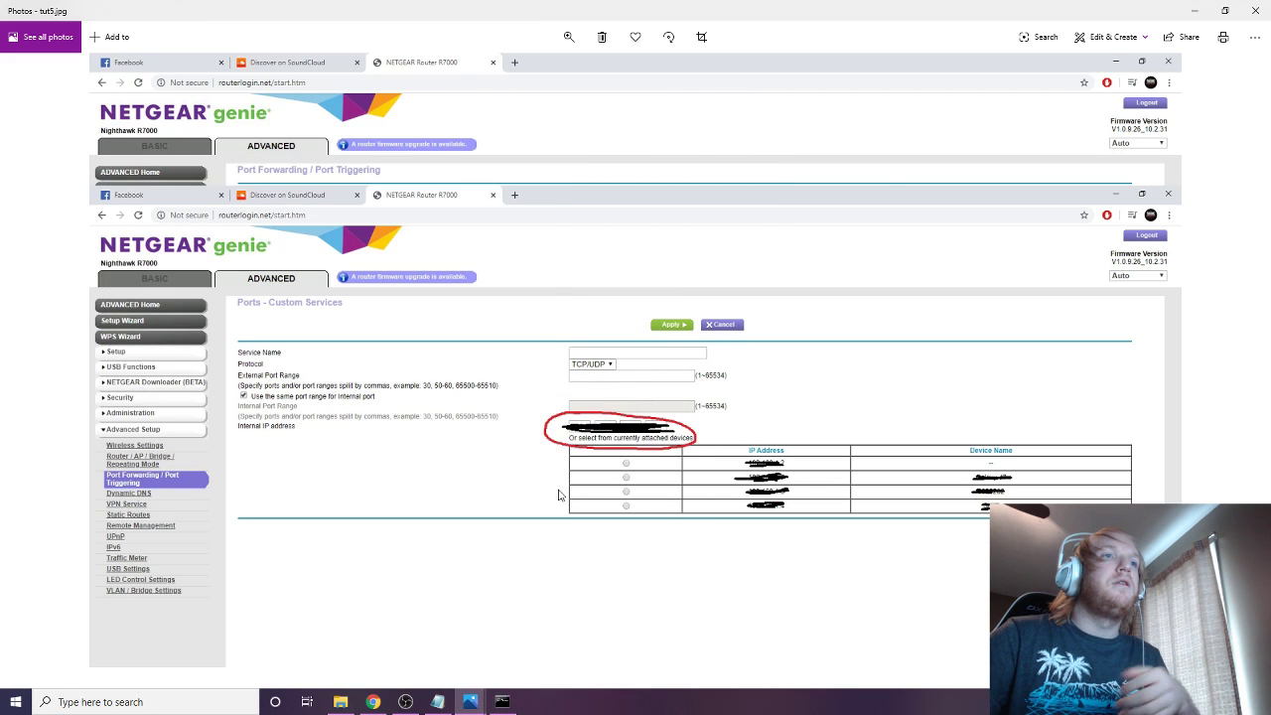
mouse_move(659, 445)
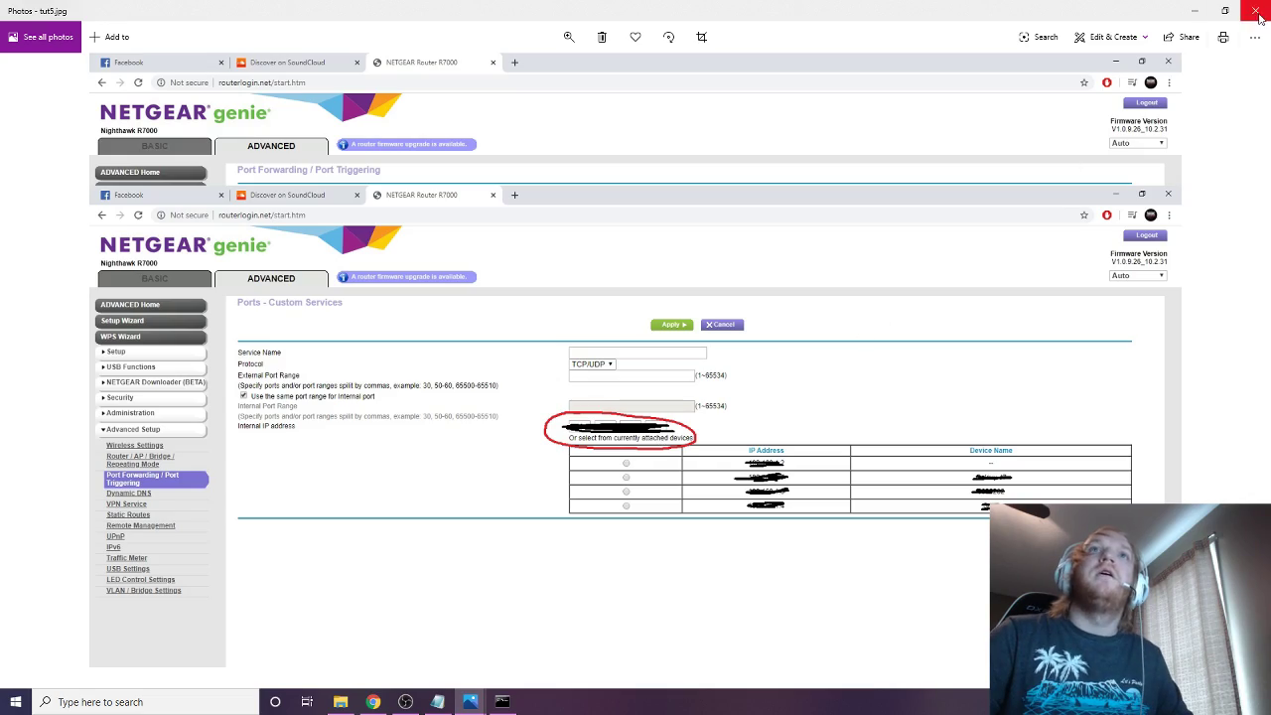
Close Photos and the Tutorial folder and bring Chrome's router login back.
left_click(1258, 12)
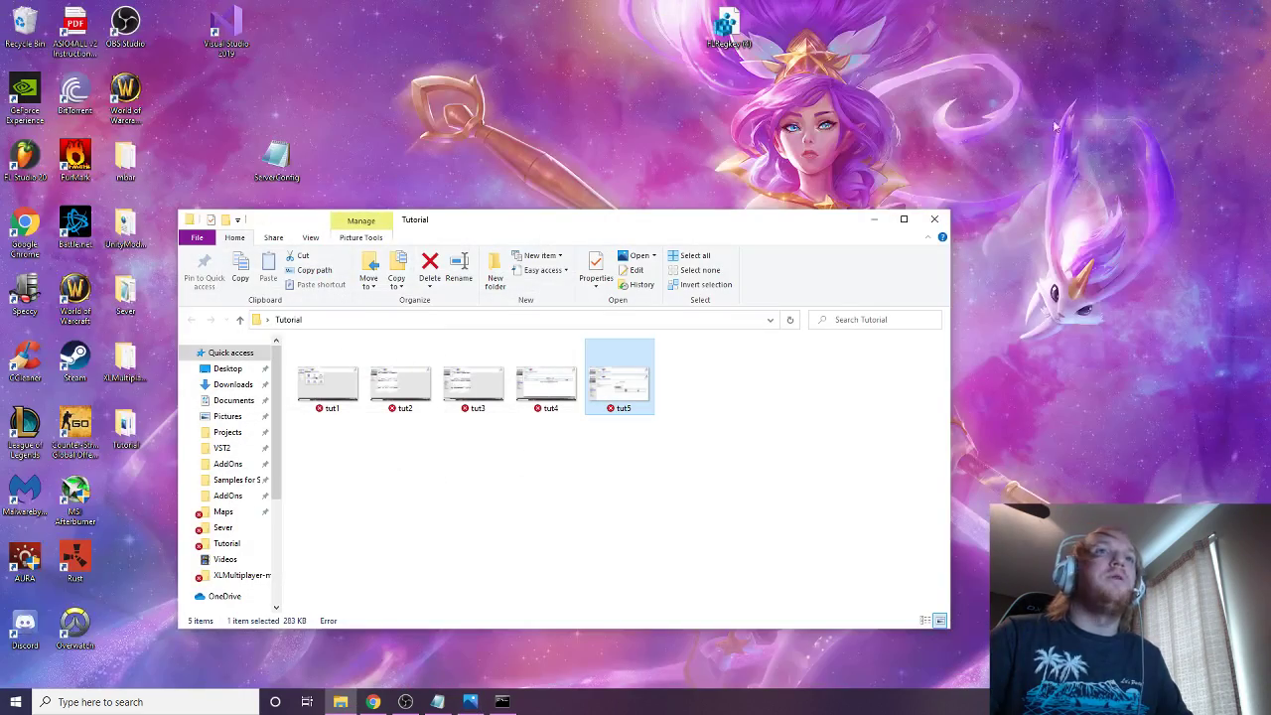
left_click(933, 218)
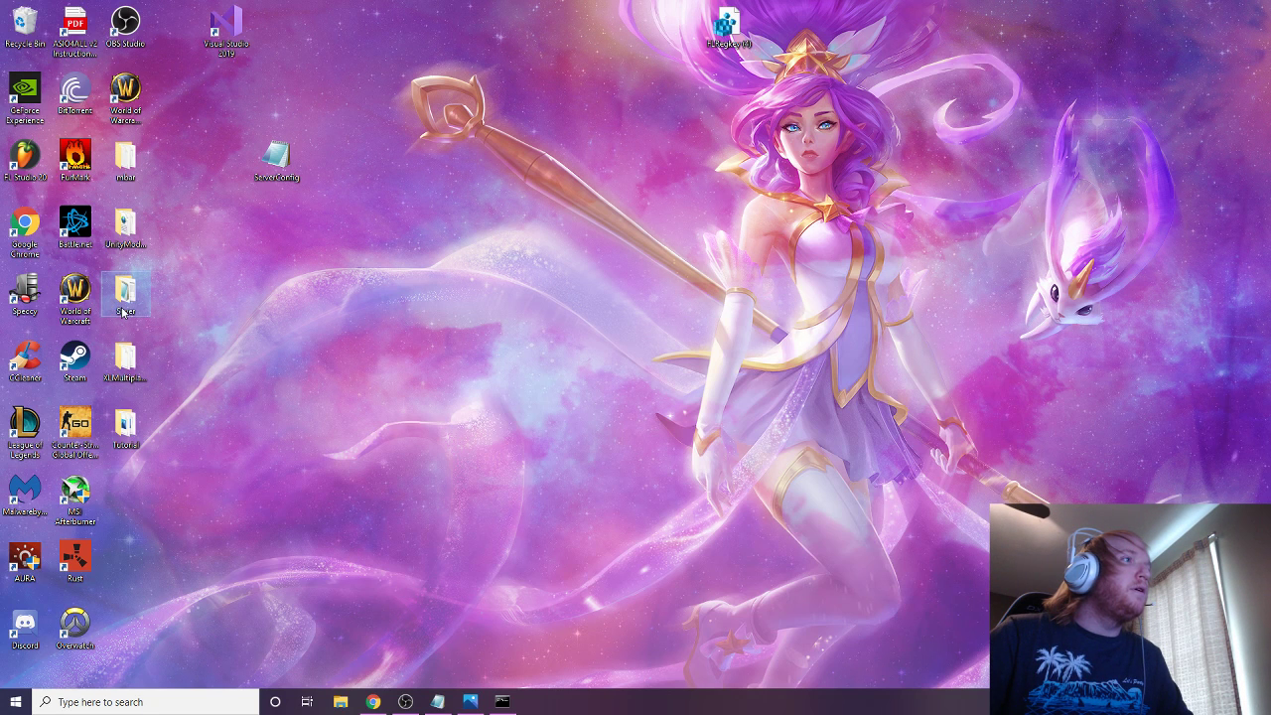
double_click(123, 294)
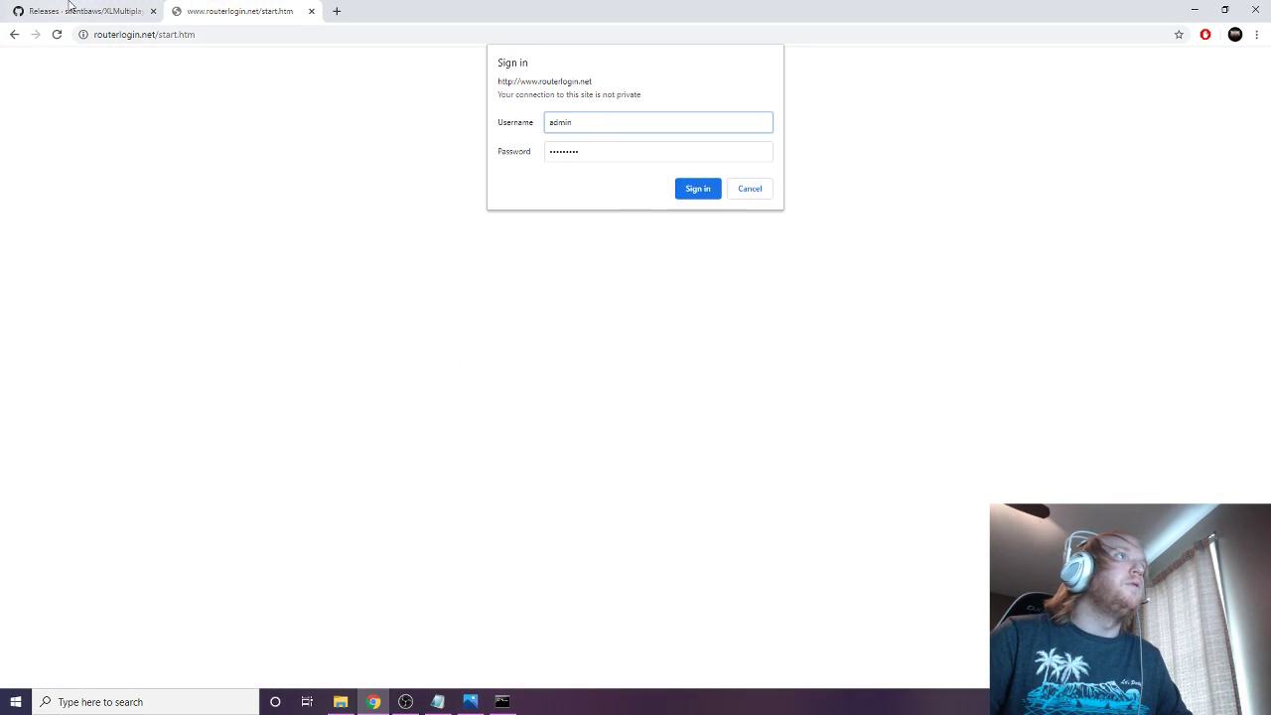
Bring up the XLMultiplayer GitHub releases page with the v0.6.0 beta assets.
left_click(84, 12)
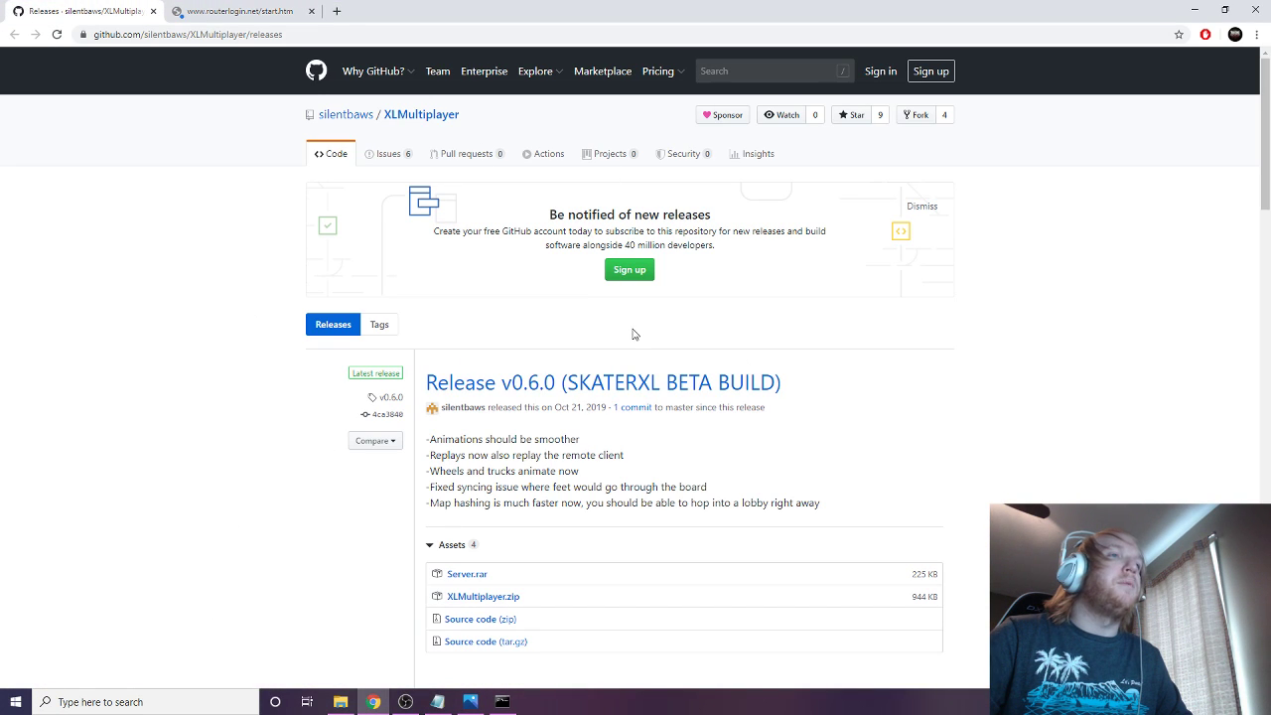
mouse_move(497, 367)
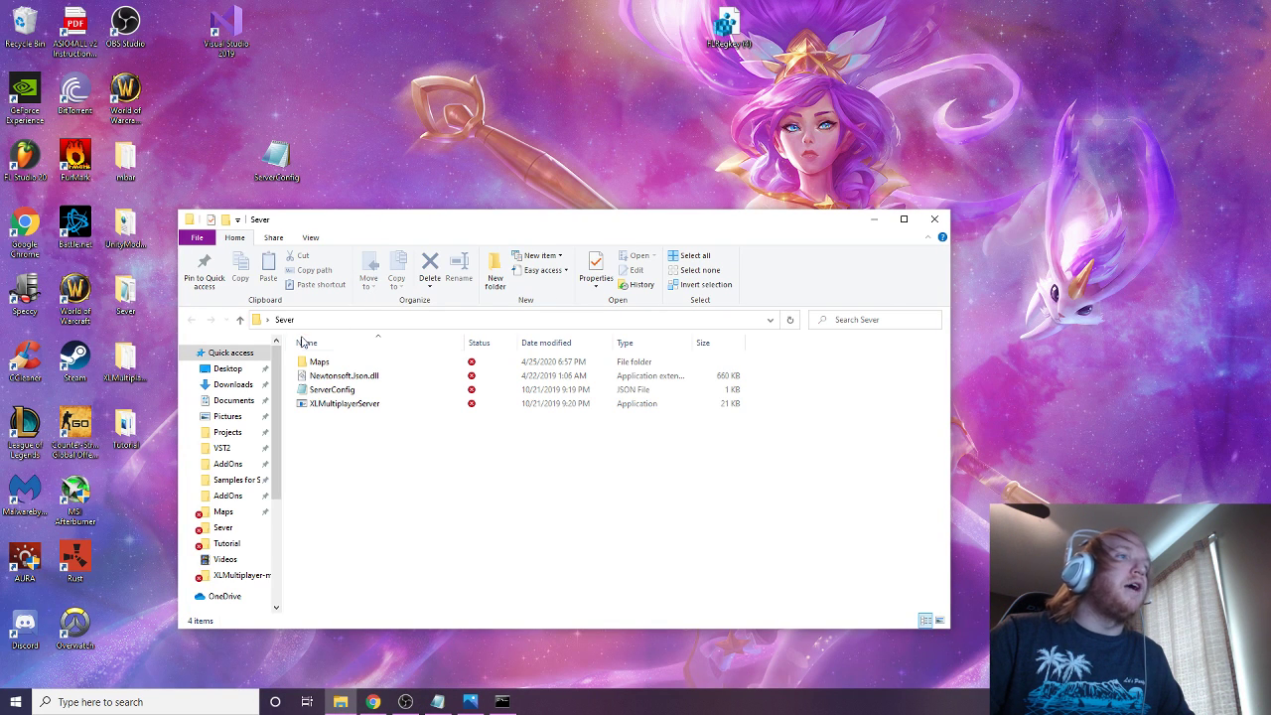
mouse_move(154, 286)
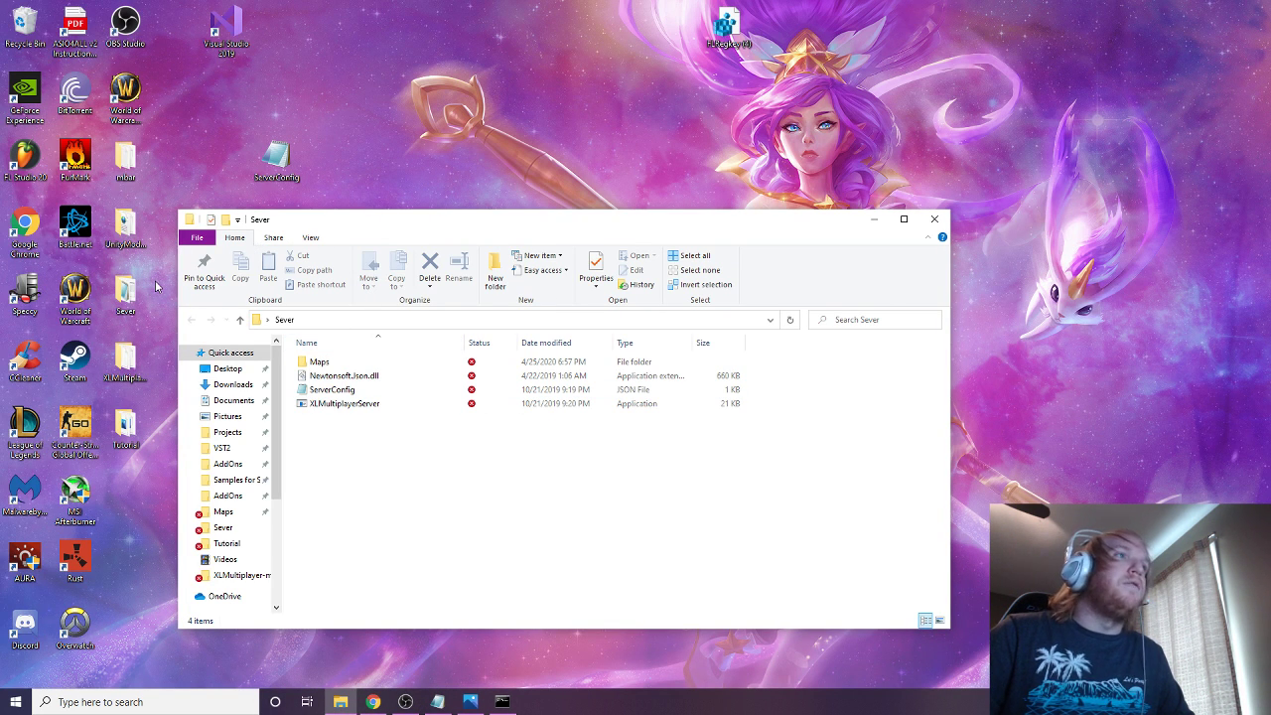
left_click(342, 375)
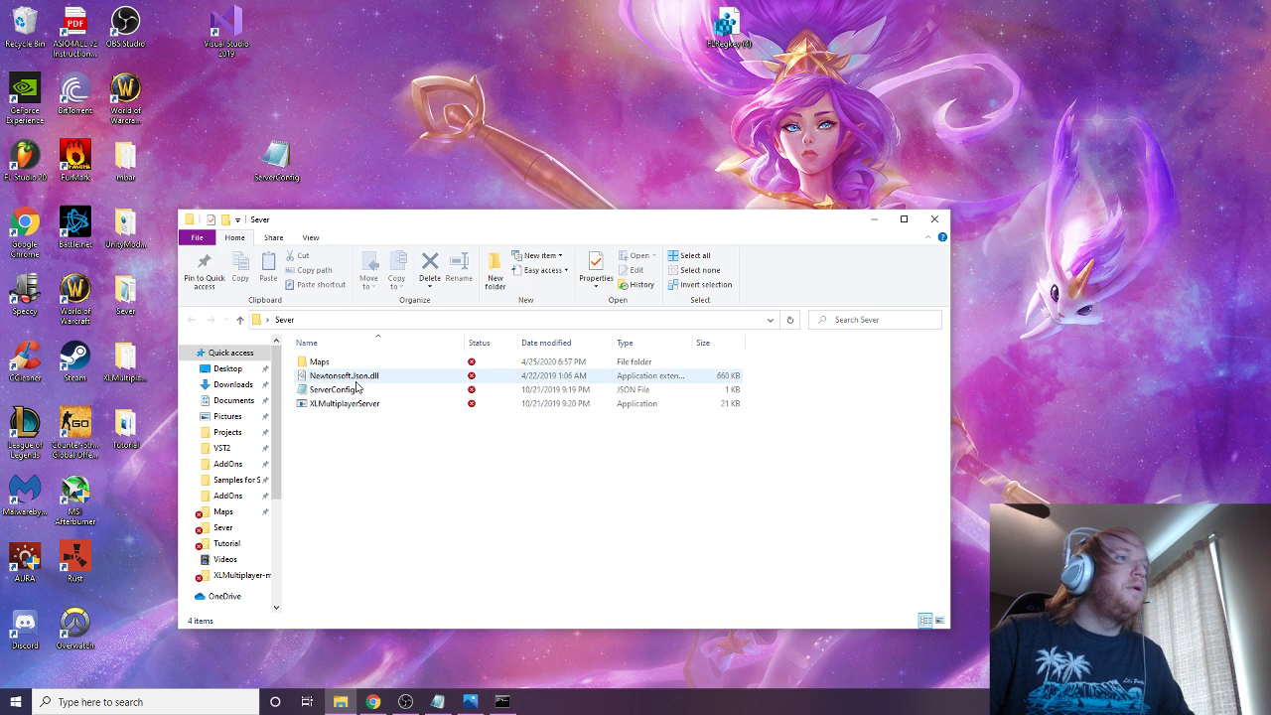
double_click(334, 389)
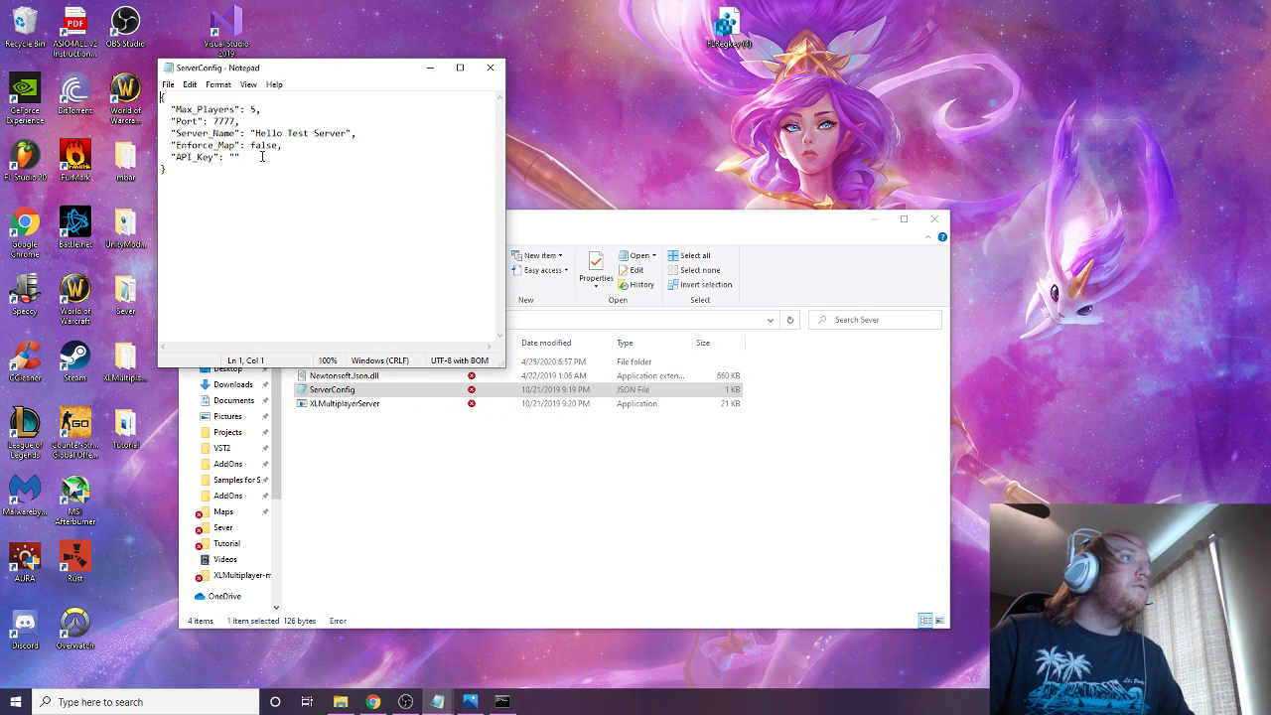
mouse_move(306, 161)
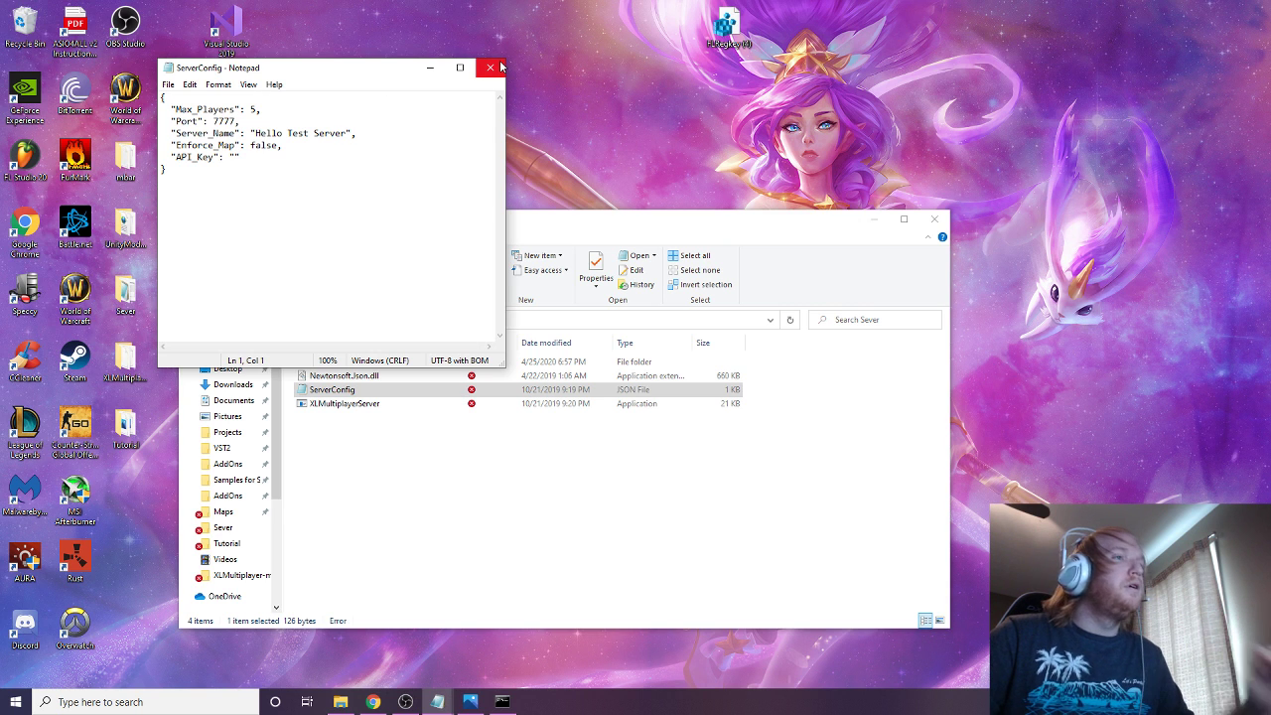
left_click(488, 68)
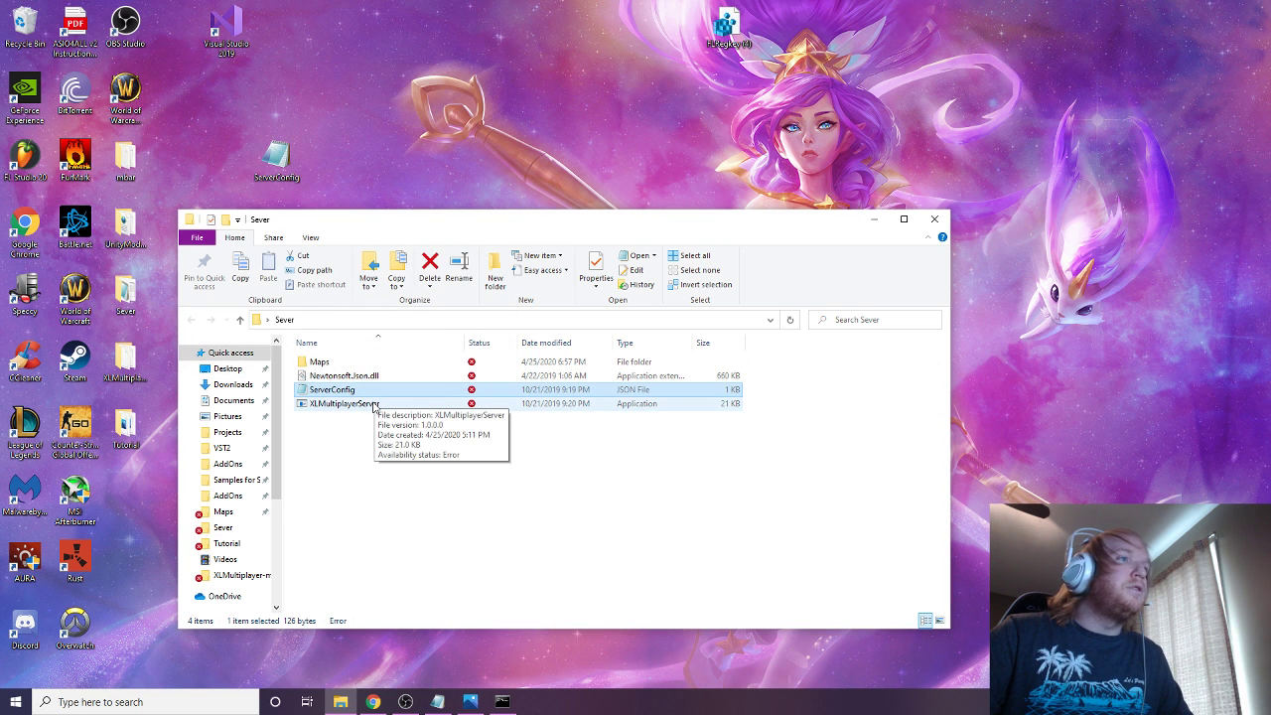
Launch XLMultiplayerServer.exe listening on port 7777 and close the Server folder.
double_click(345, 403)
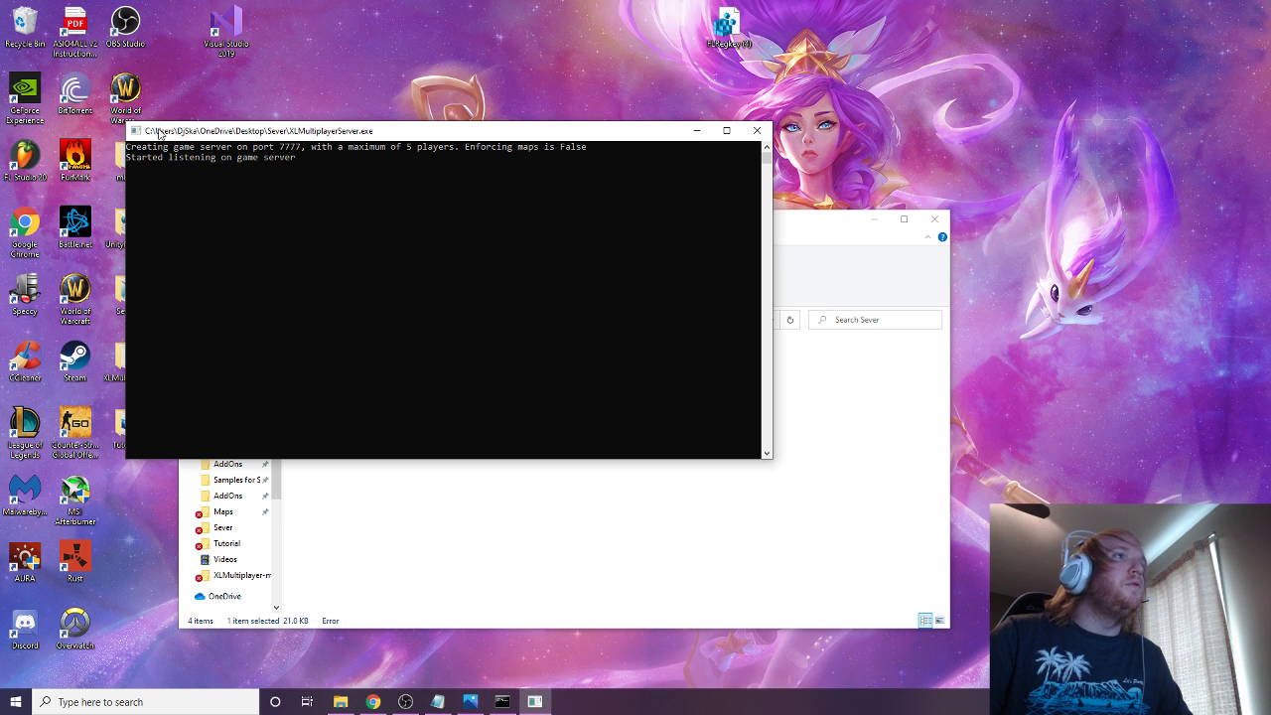
mouse_move(344, 173)
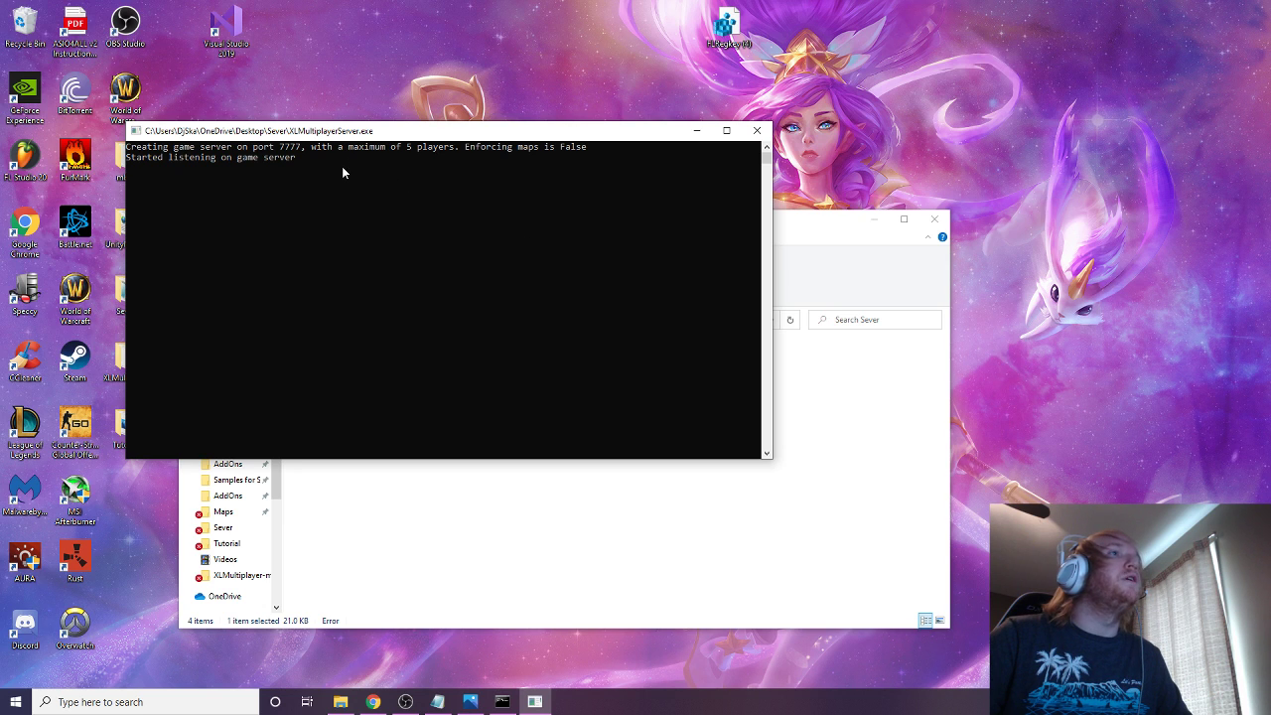
mouse_move(691, 143)
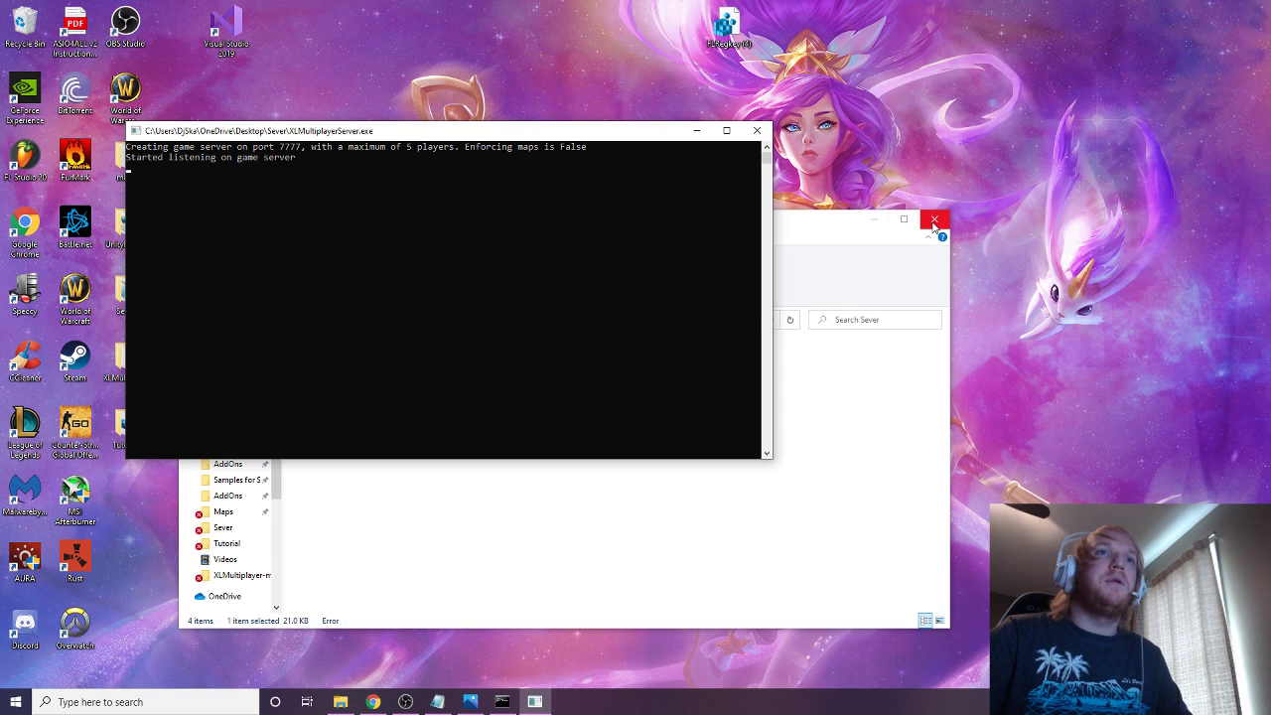
left_click(933, 219)
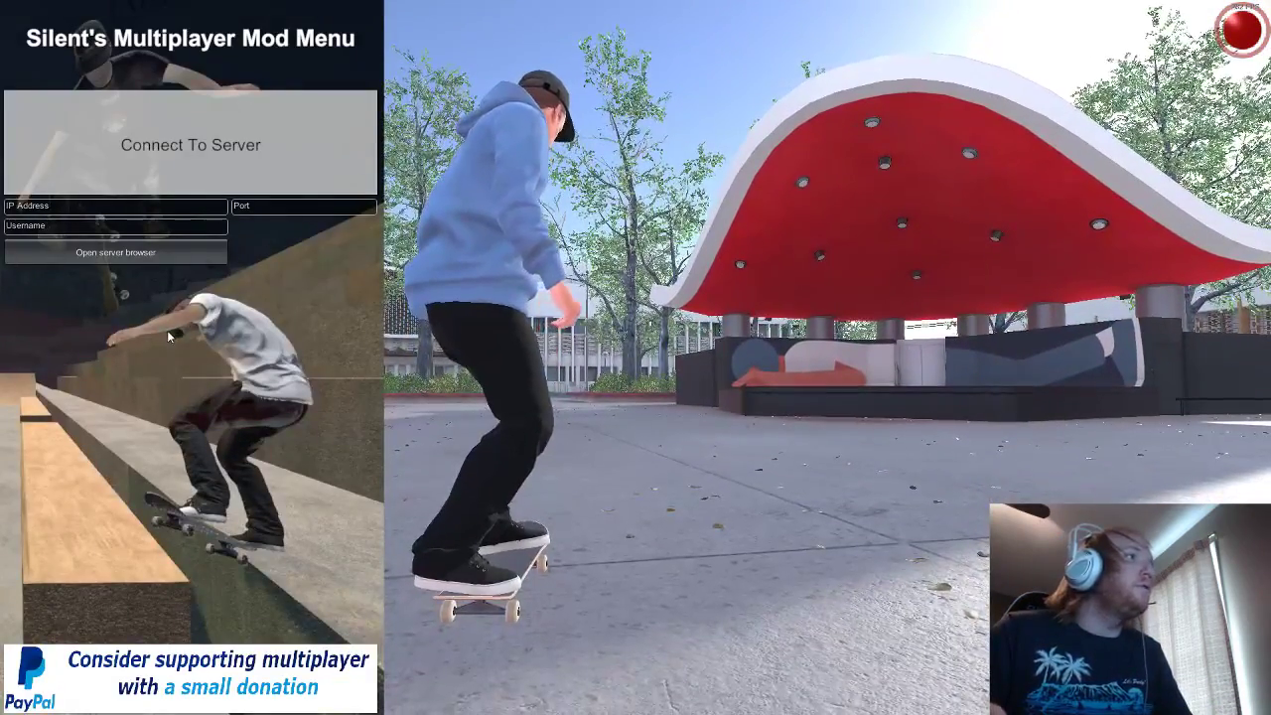
Connect to server 127.0.0.1 on port 7777 with username 'Sin', then switch windows.
left_click(115, 205)
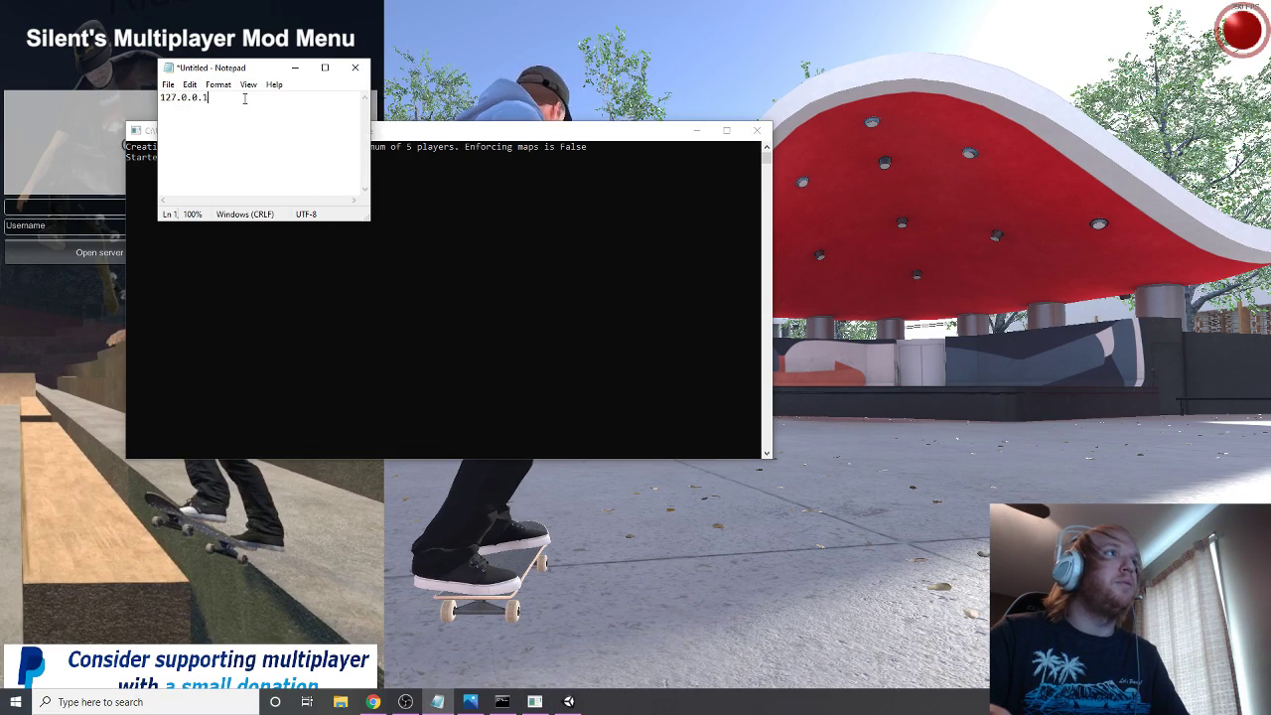
double_click(183, 96)
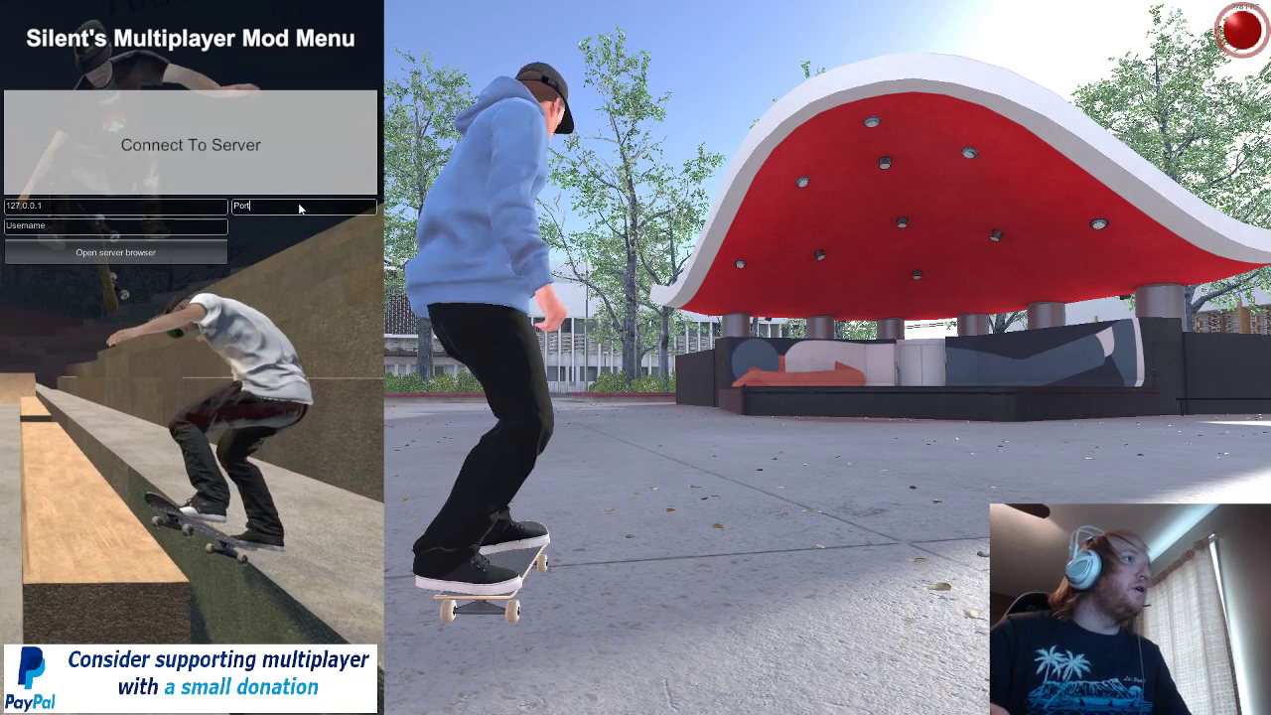
type("7777")
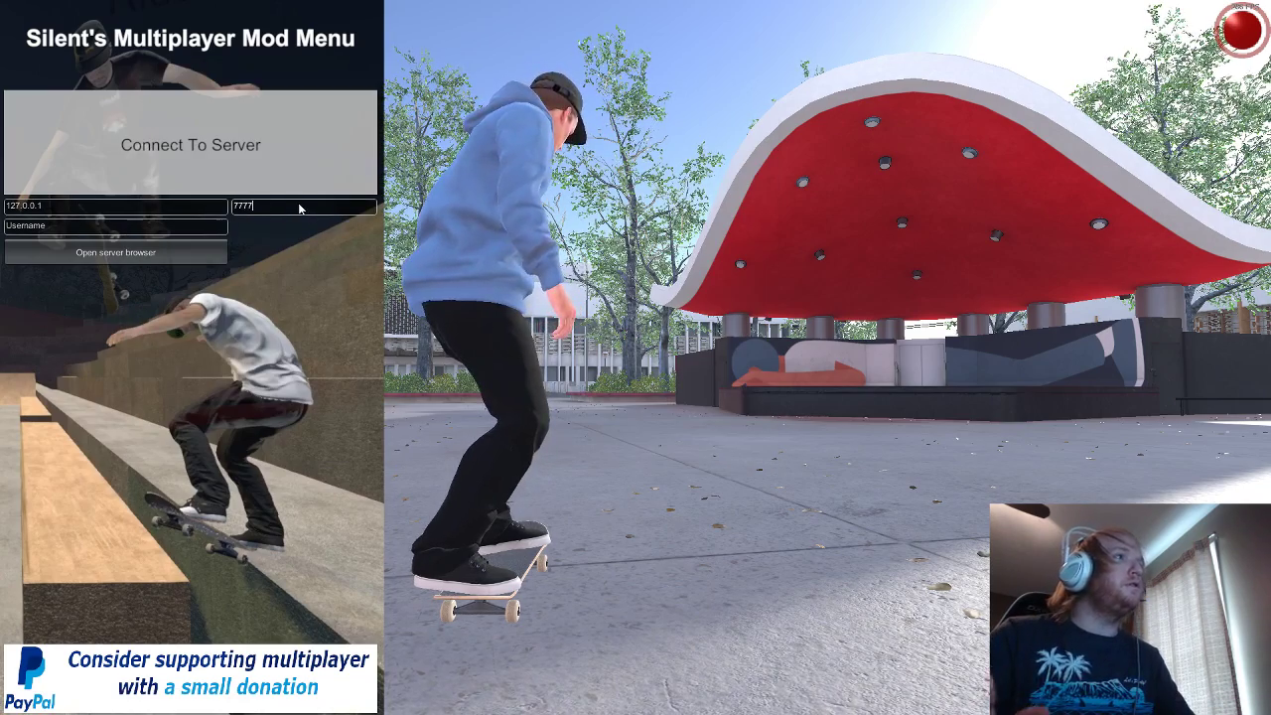
left_click(115, 226)
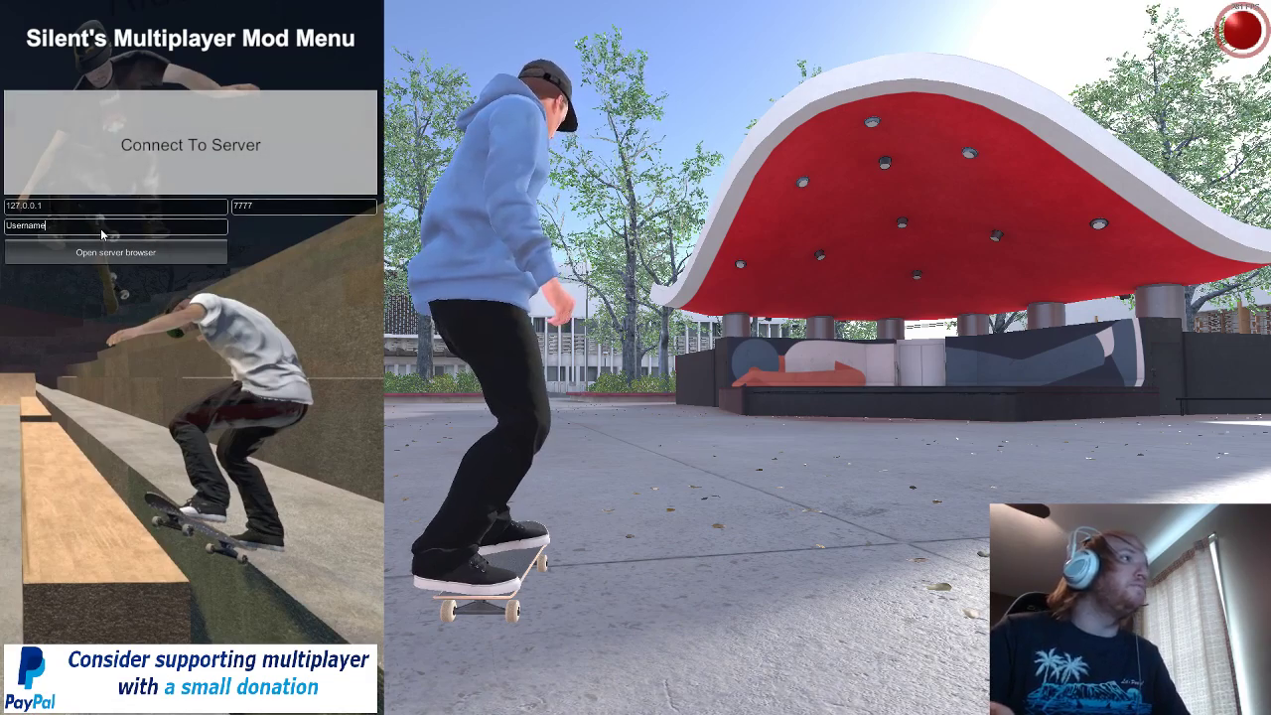
type("Sin")
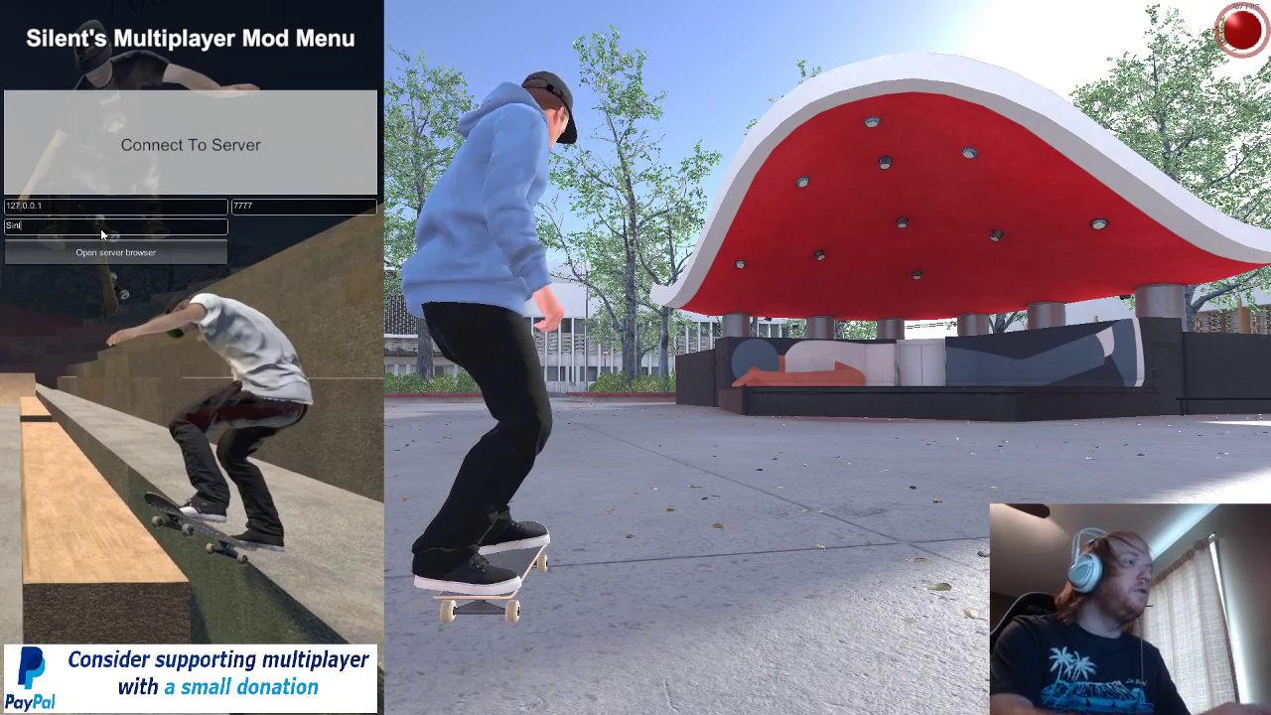
left_click(191, 143)
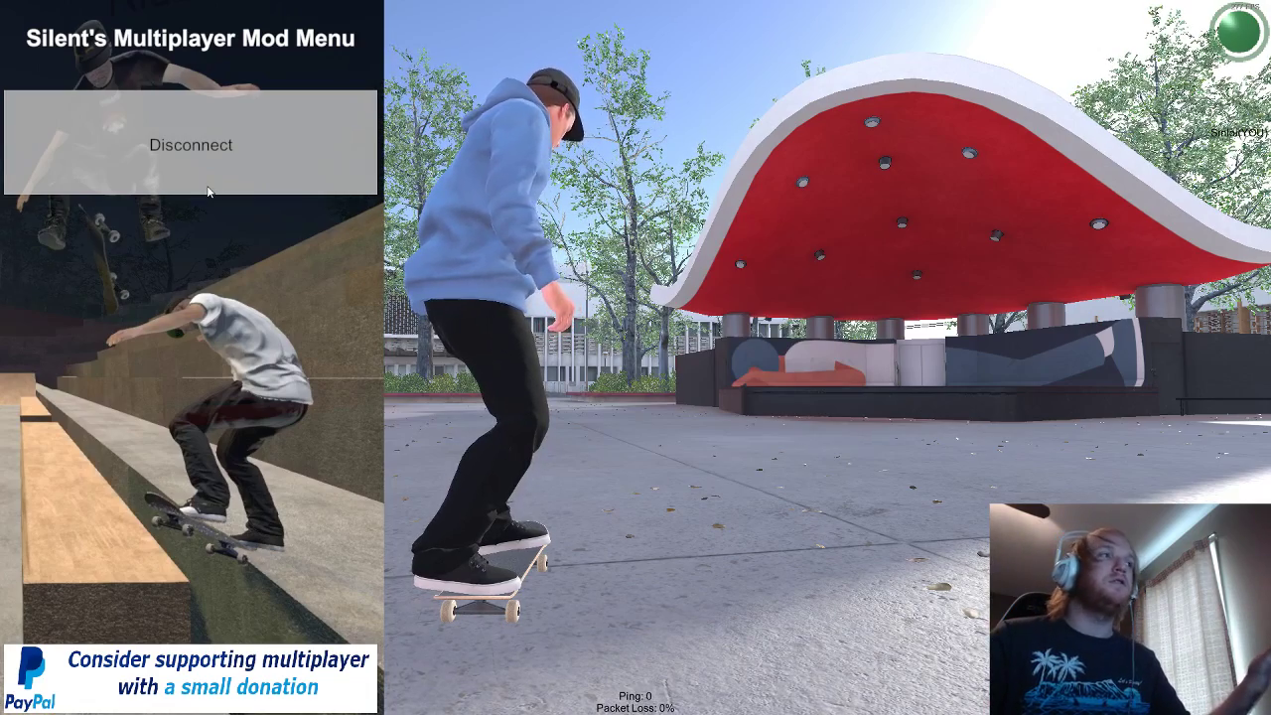
key("alt+tab")
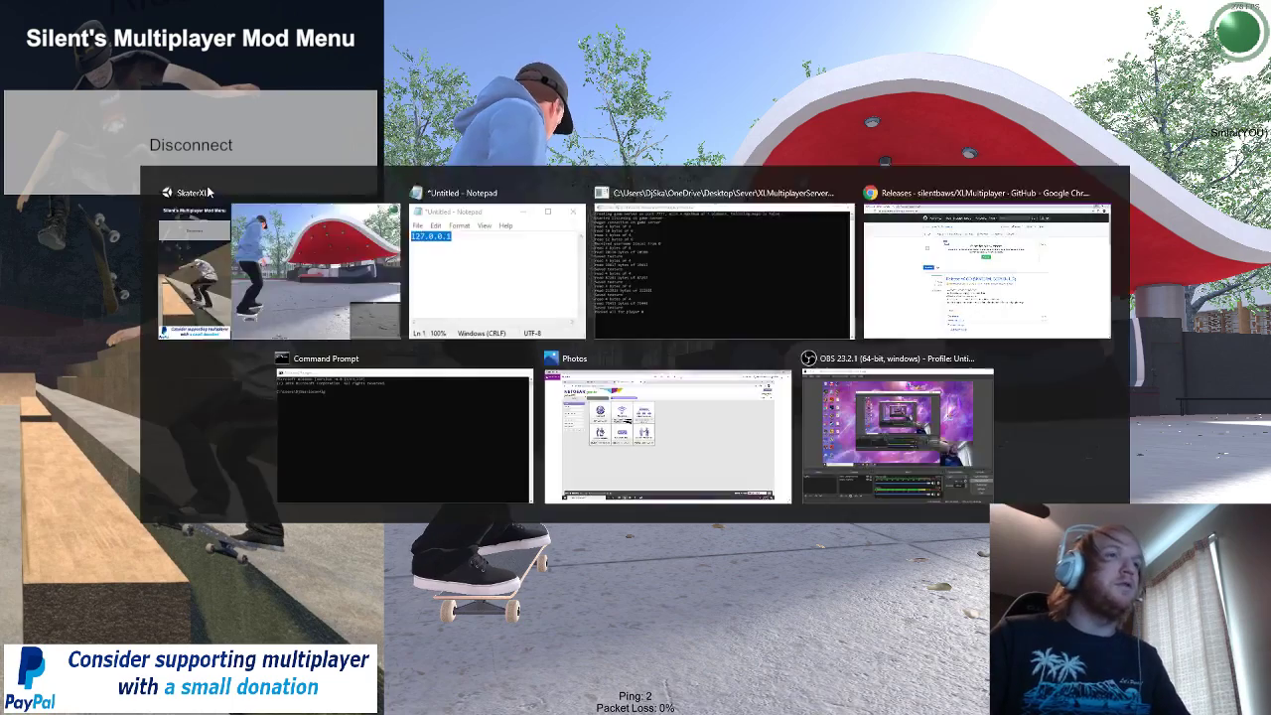
Search "whats my ip" in a new Chrome tab to find the public IP address.
left_click(989, 274)
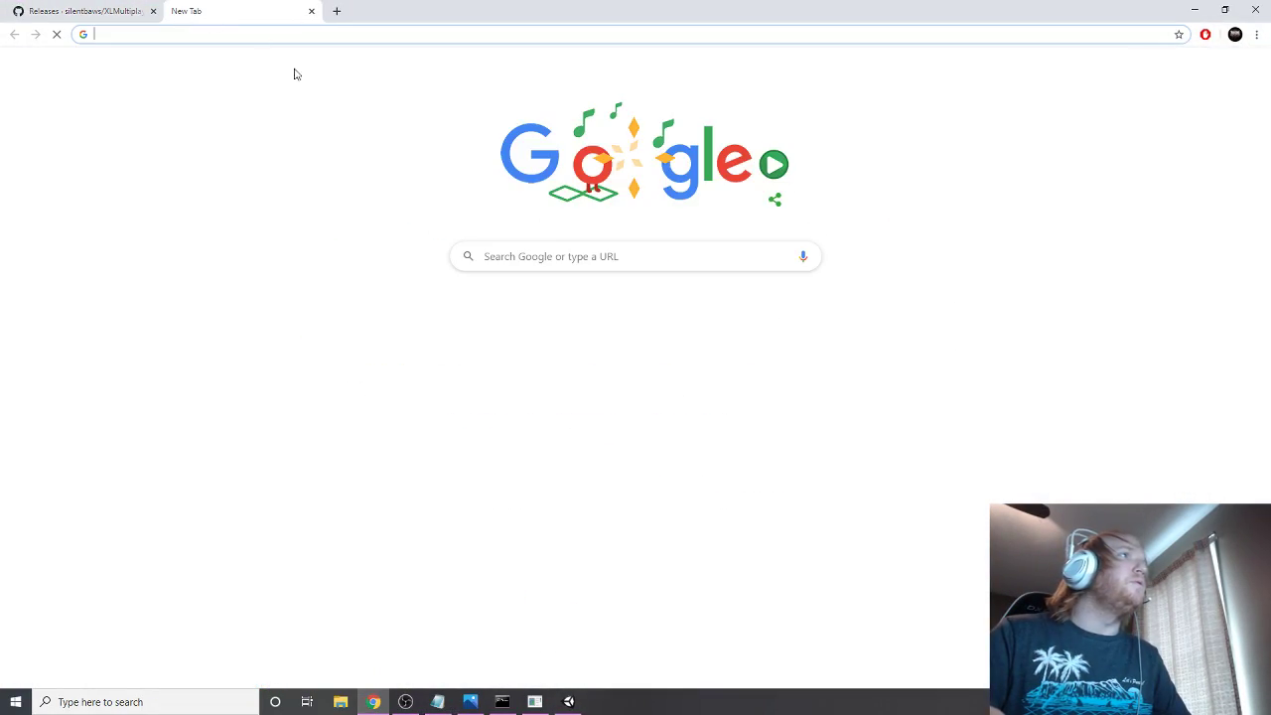
type("whats my ip")
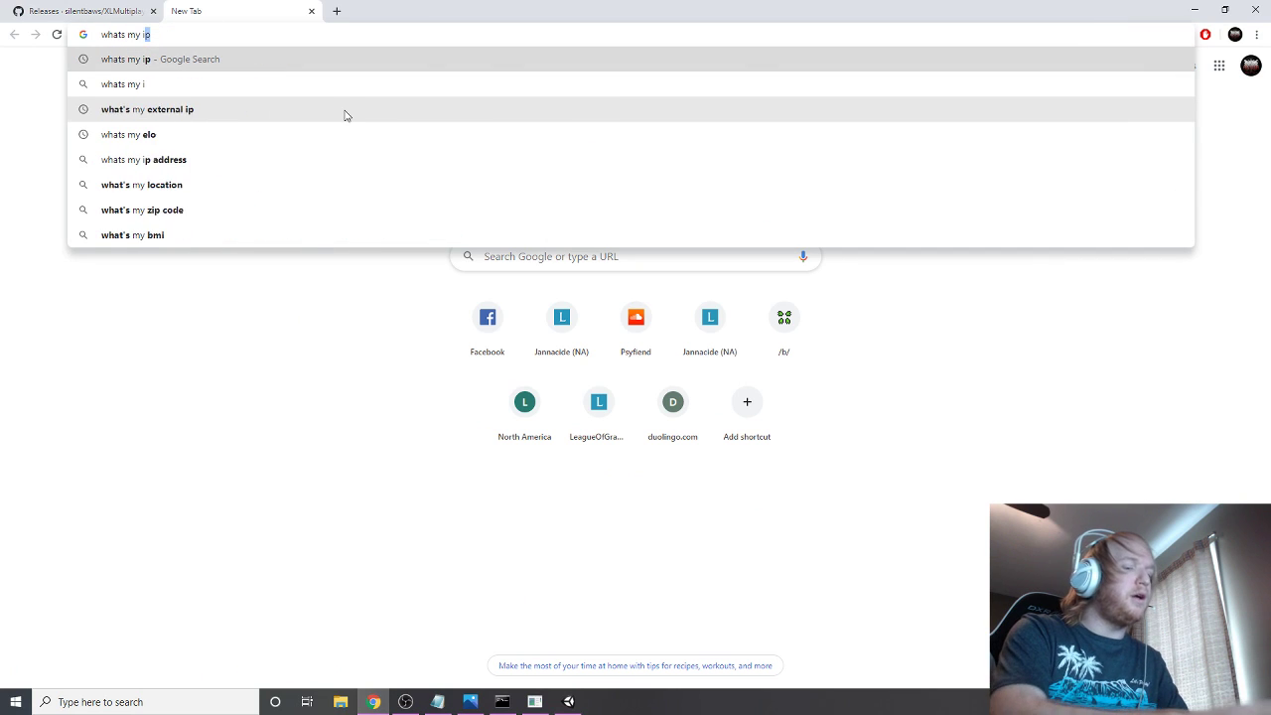
type("p")
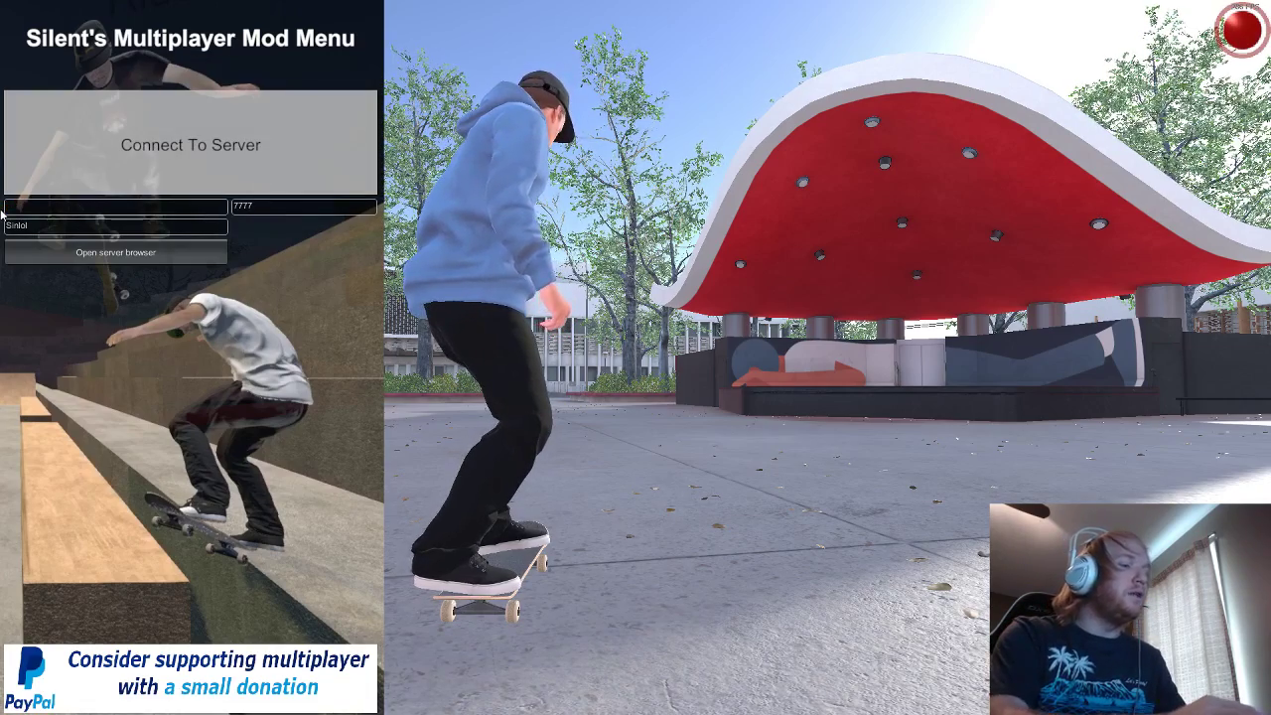
Set the server IP to 127.0.0.1 with port 7777 and connect to the multiplayer server.
type("168.000")
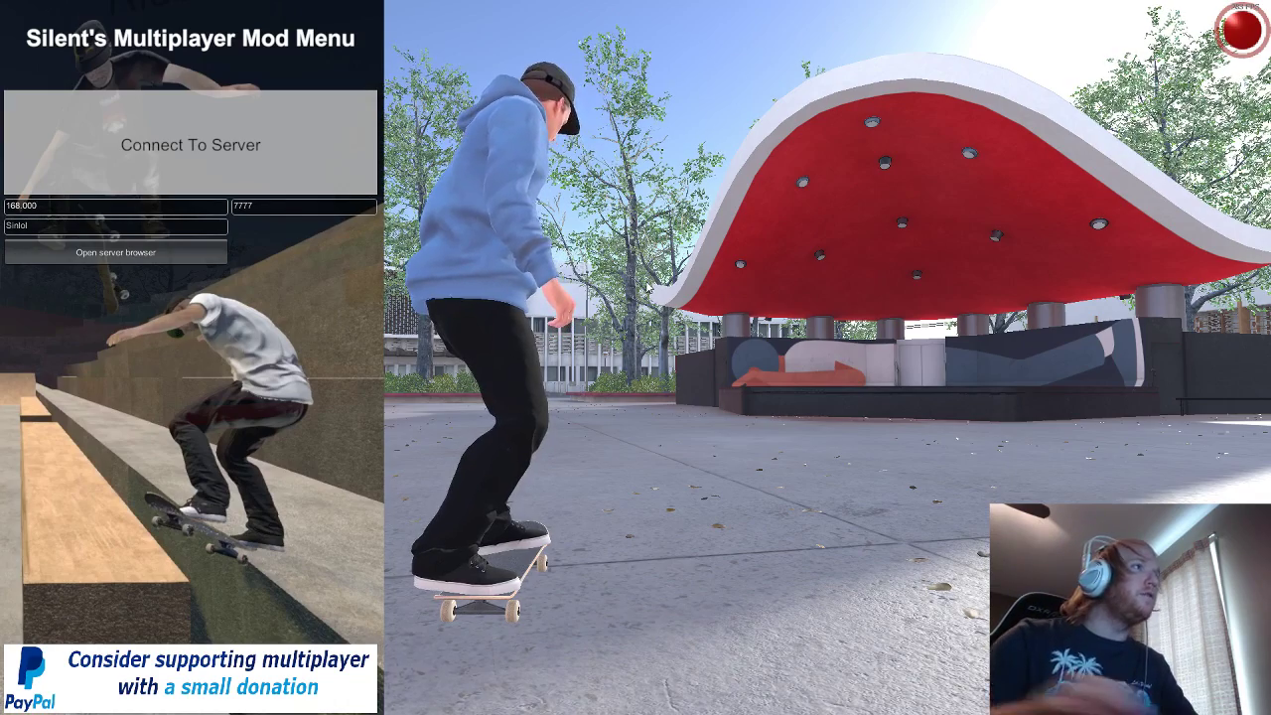
type("127.0.0.1")
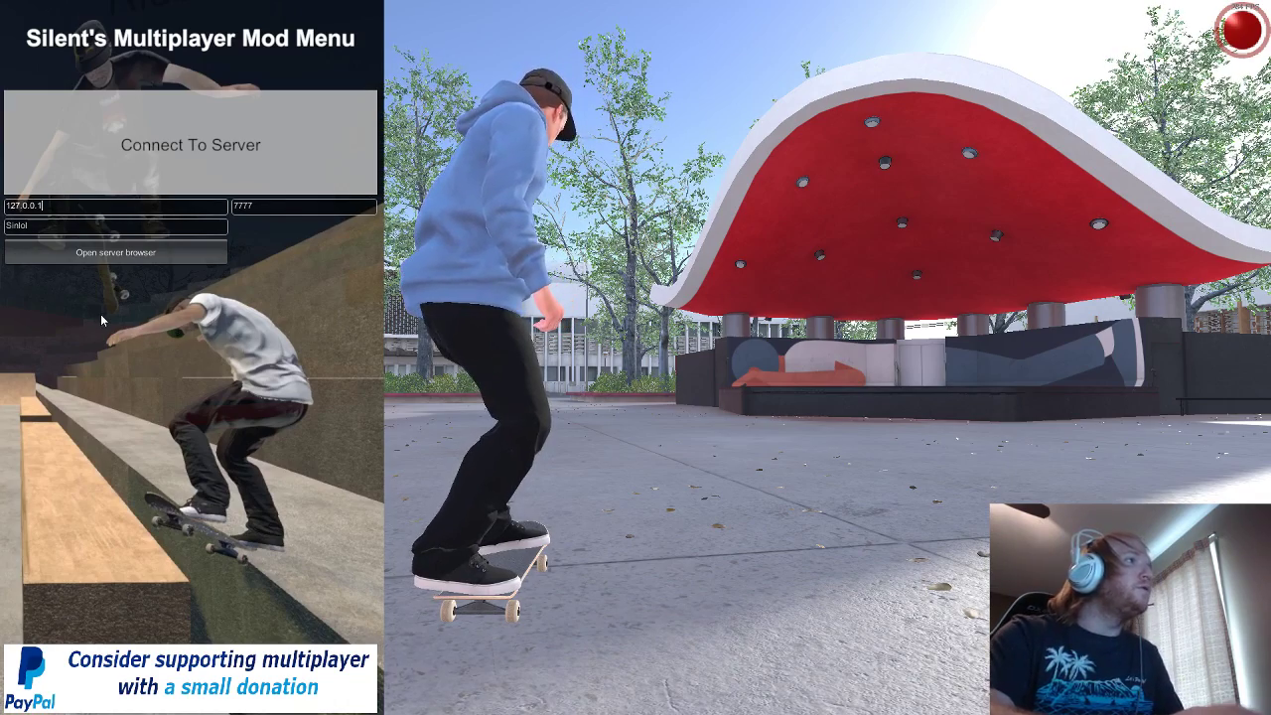
left_click(191, 143)
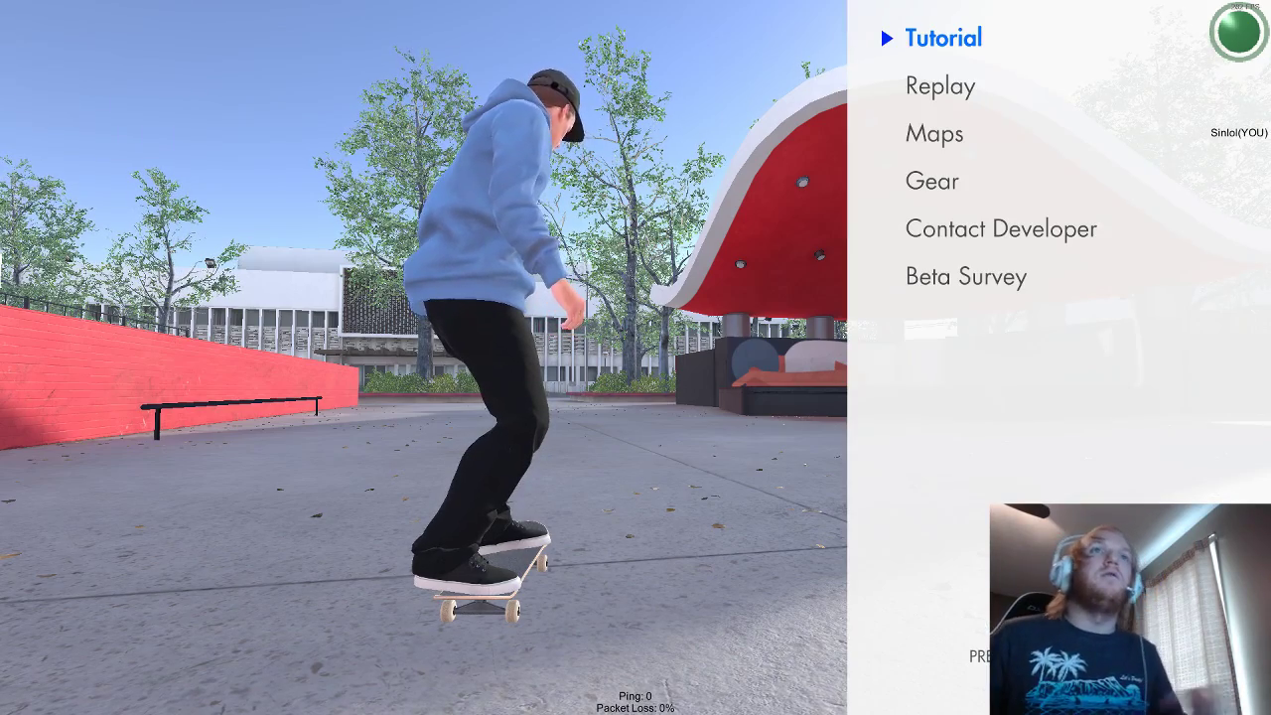
Load the Soldino Downtown map from the Custom Maps list.
left_click(933, 133)
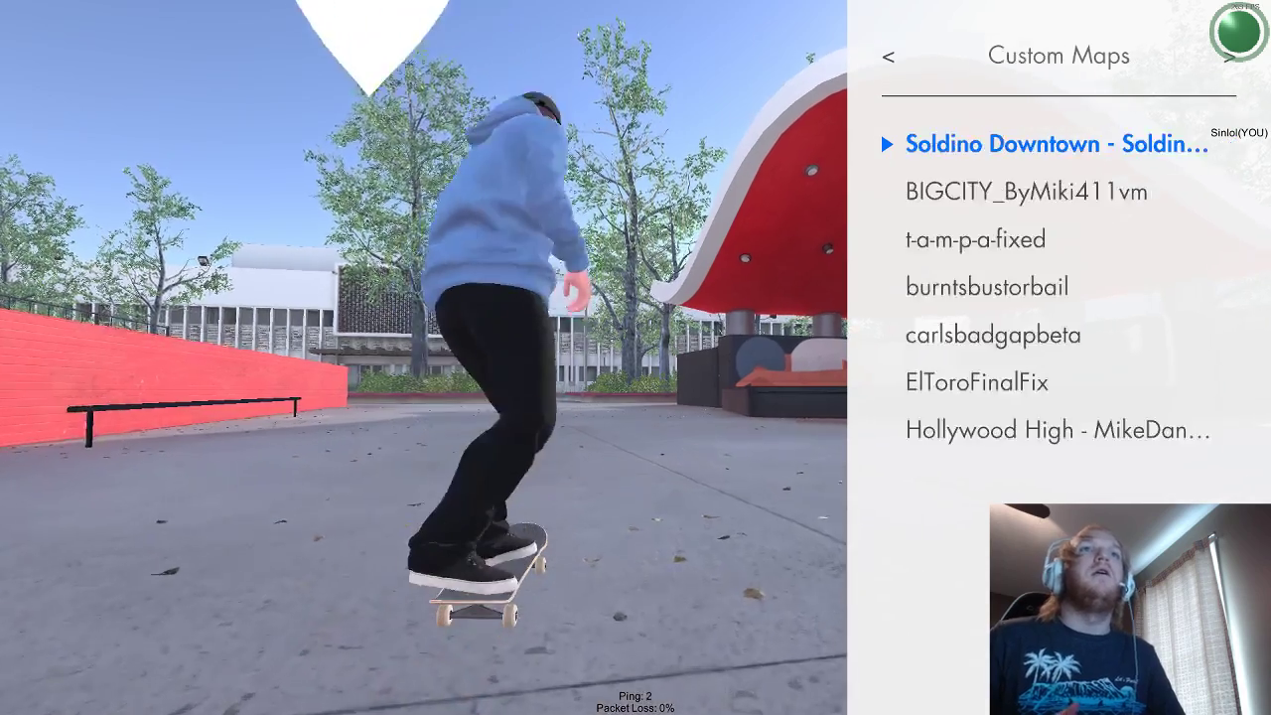
left_click(1056, 143)
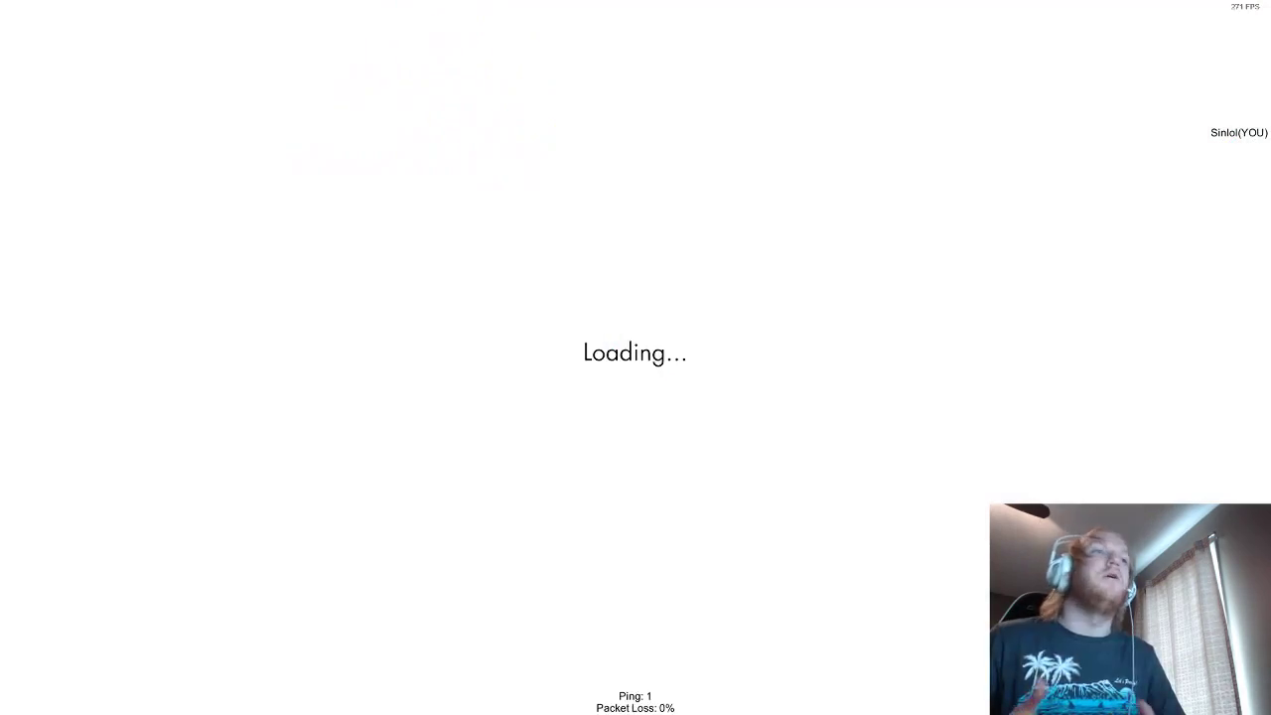